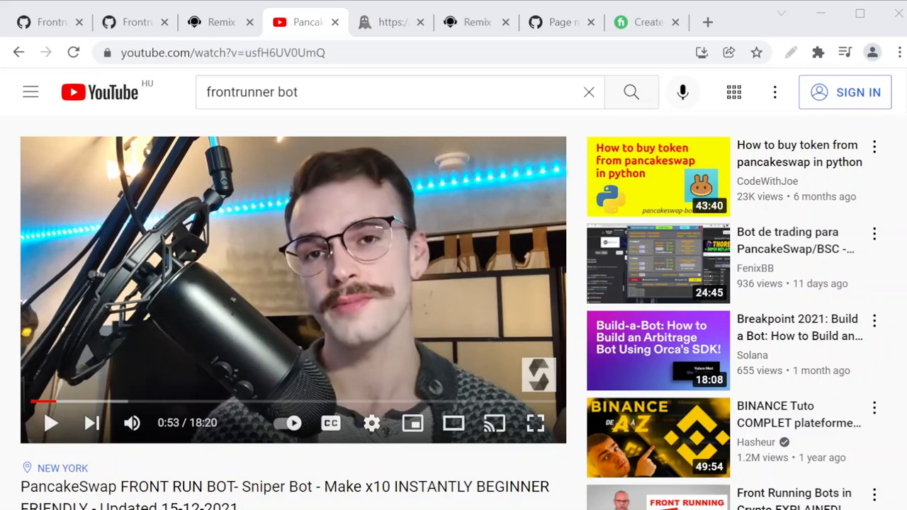
pyautogui.moveTo(207, 257)
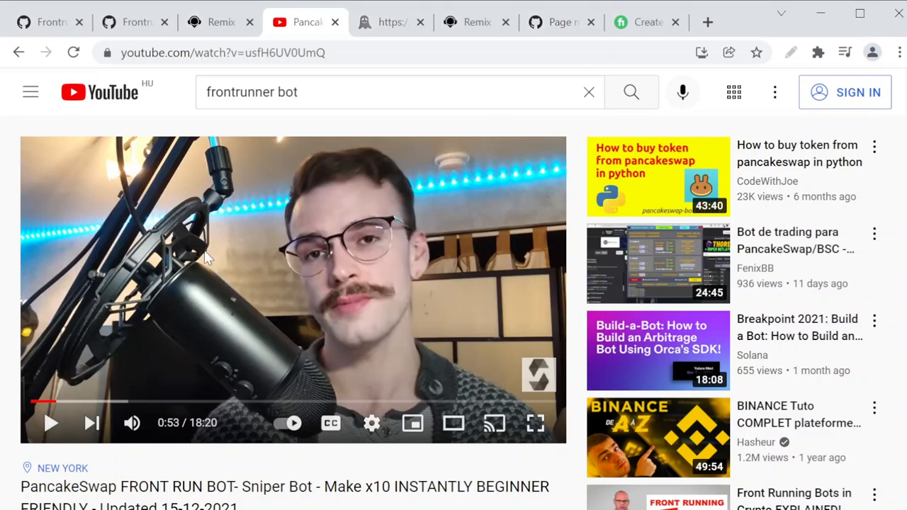
# - Scroll the bot video page down through its description to the viewers' enthusiastic comments
pyautogui.scroll(-3)
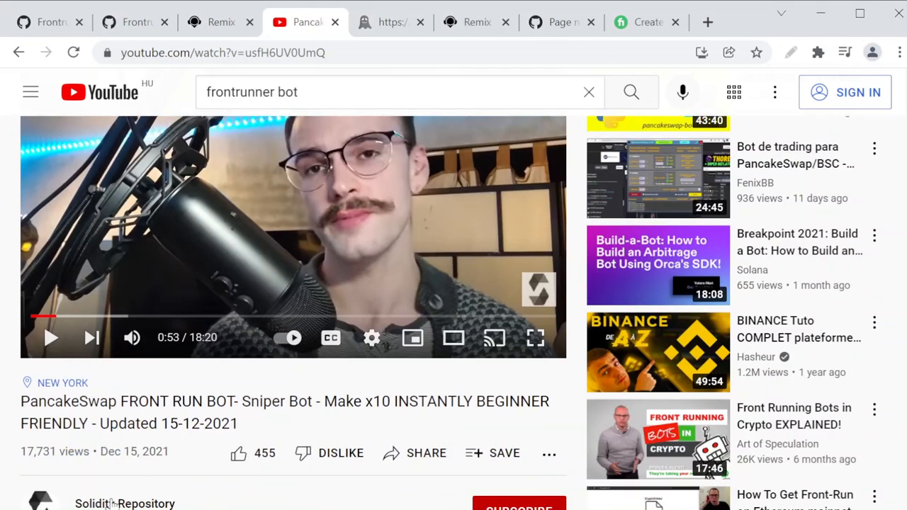
pyautogui.scroll(-3)
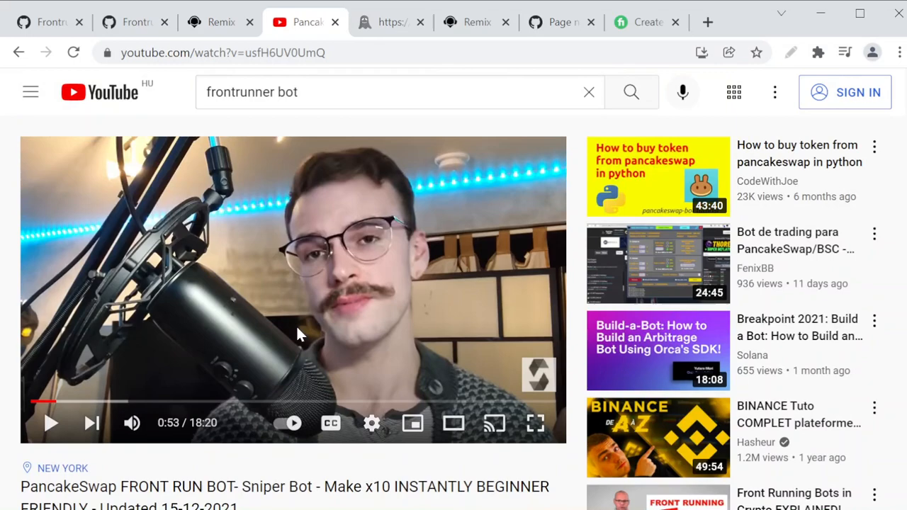
pyautogui.scroll(-3)
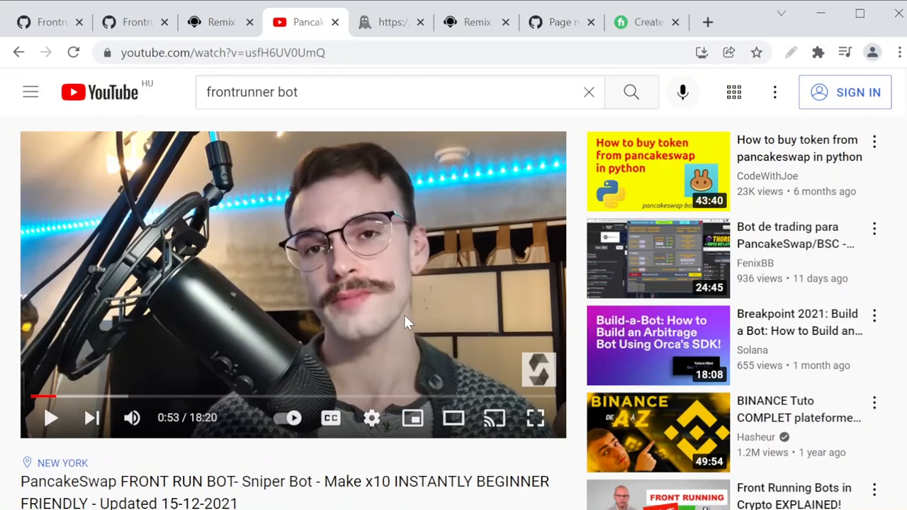
pyautogui.scroll(-3)
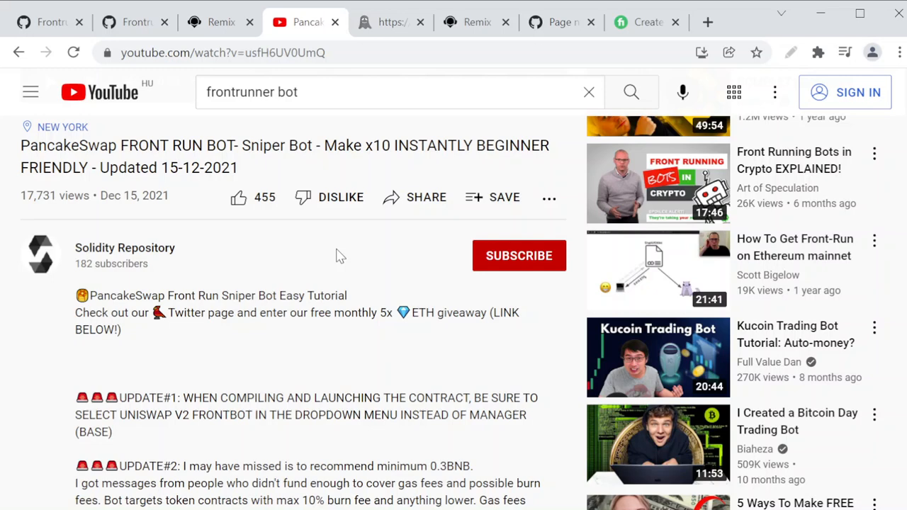
pyautogui.moveTo(377, 150)
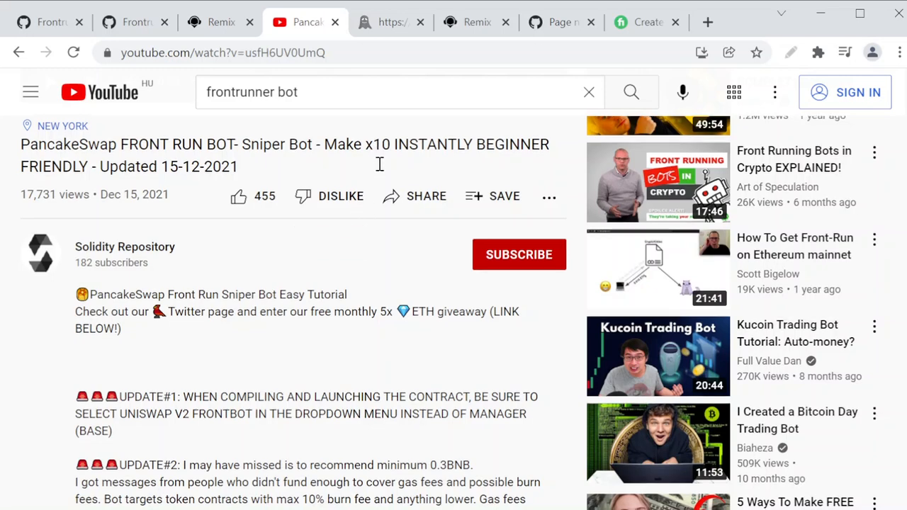
pyautogui.scroll(-3)
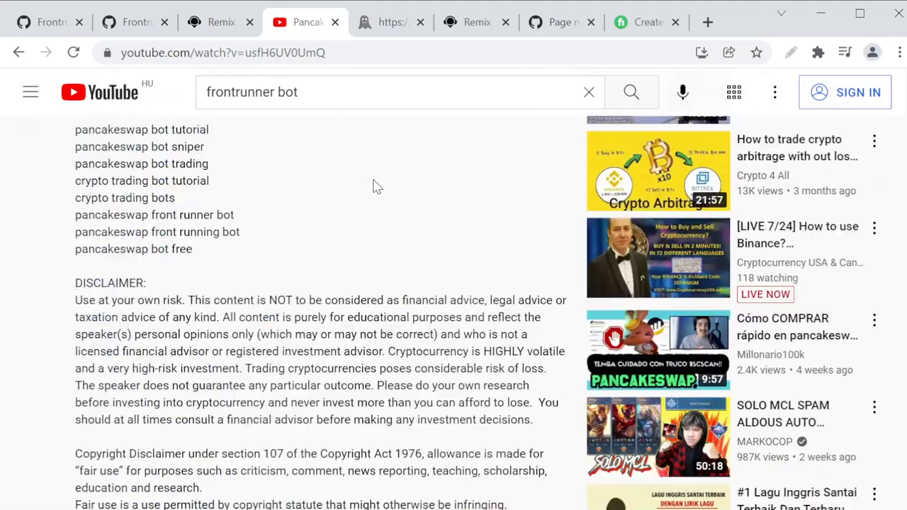
pyautogui.scroll(-3)
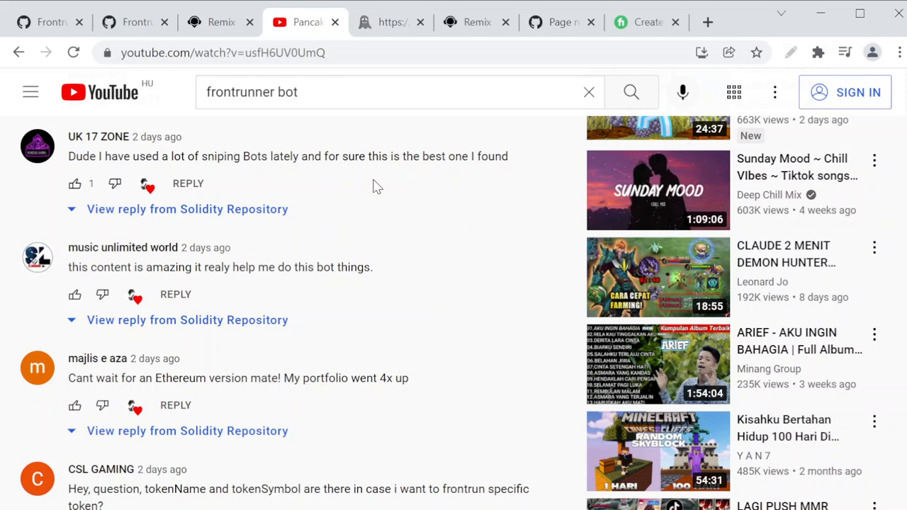
pyautogui.scroll(-3)
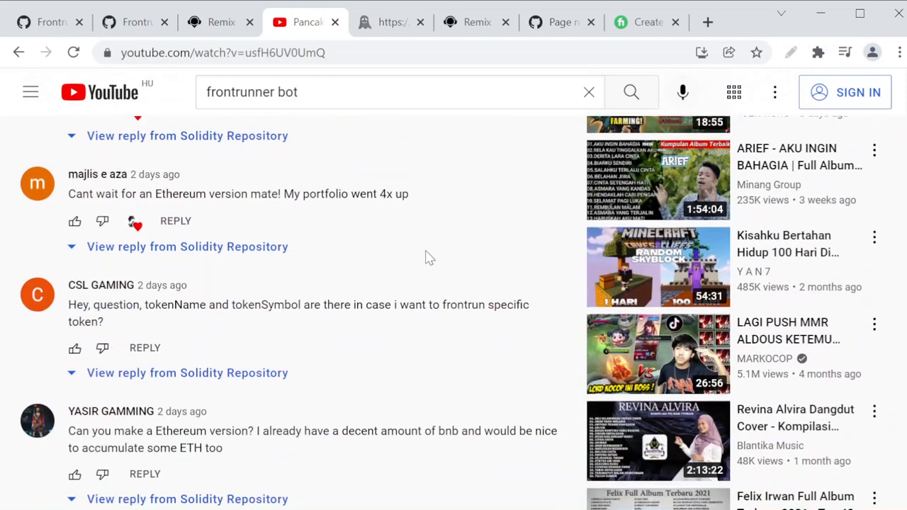
pyautogui.scroll(-3)
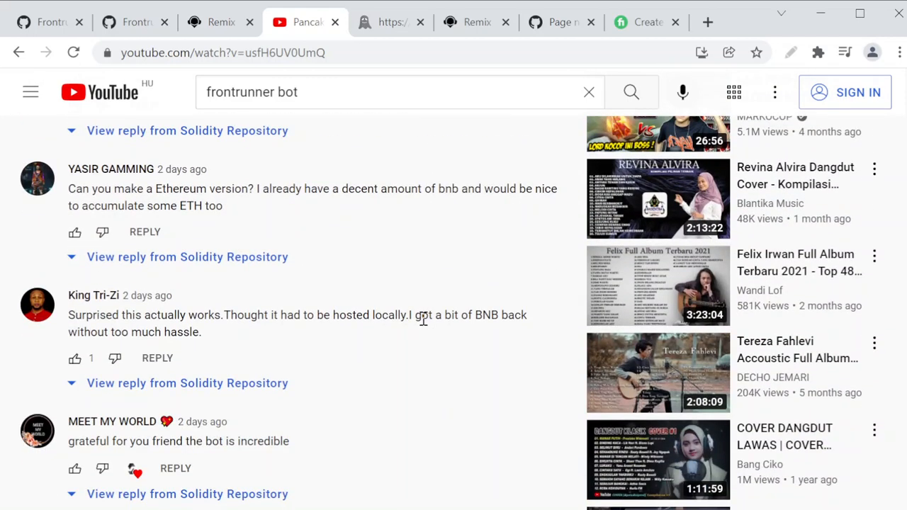
pyautogui.moveTo(454, 334)
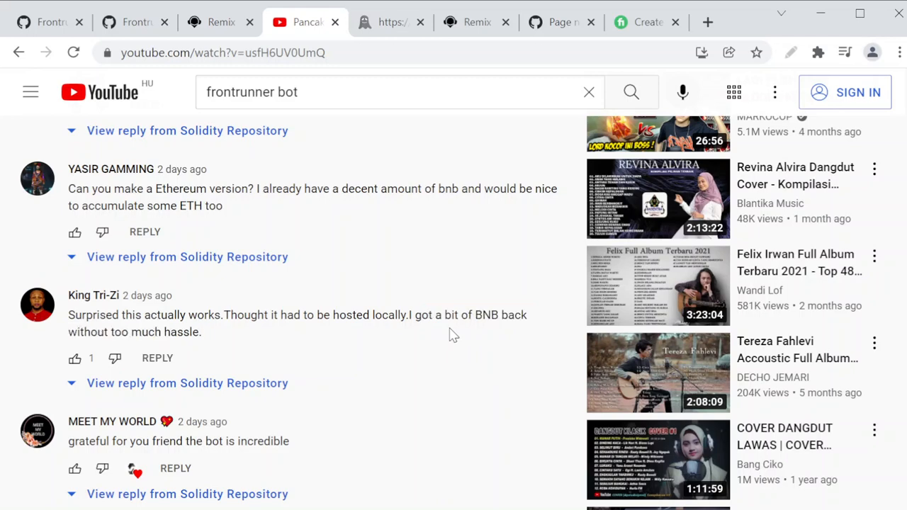
pyautogui.scroll(-3)
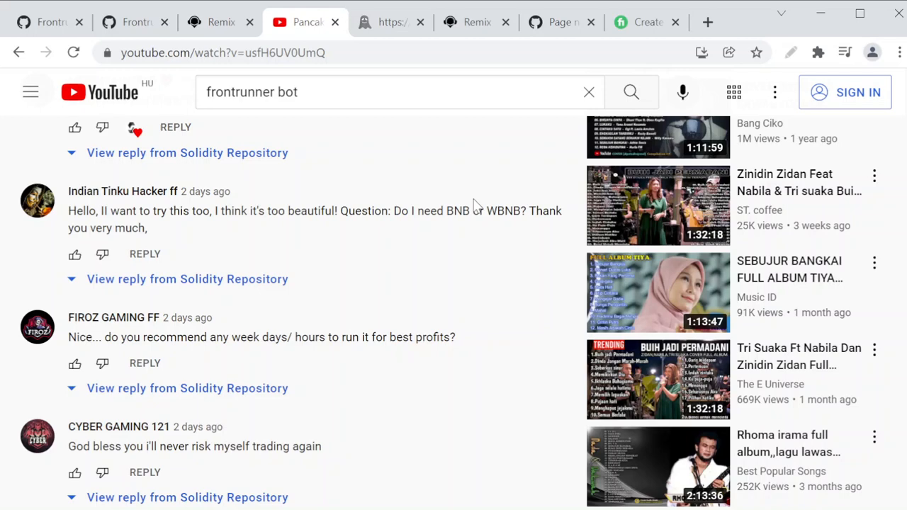
# - Switch to the Fiverr frontrunner-bot gig and turn on the on-screen drawing toolbar
pyautogui.click(644, 22)
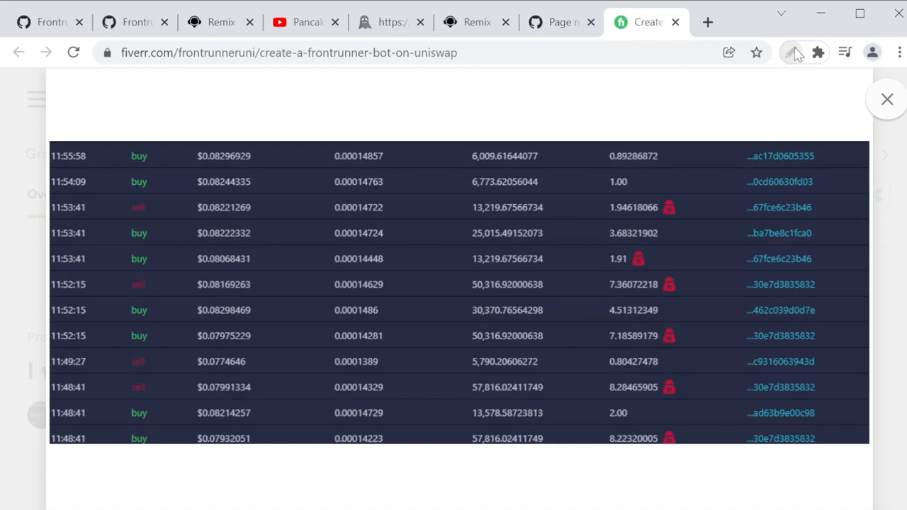
pyautogui.click(793, 52)
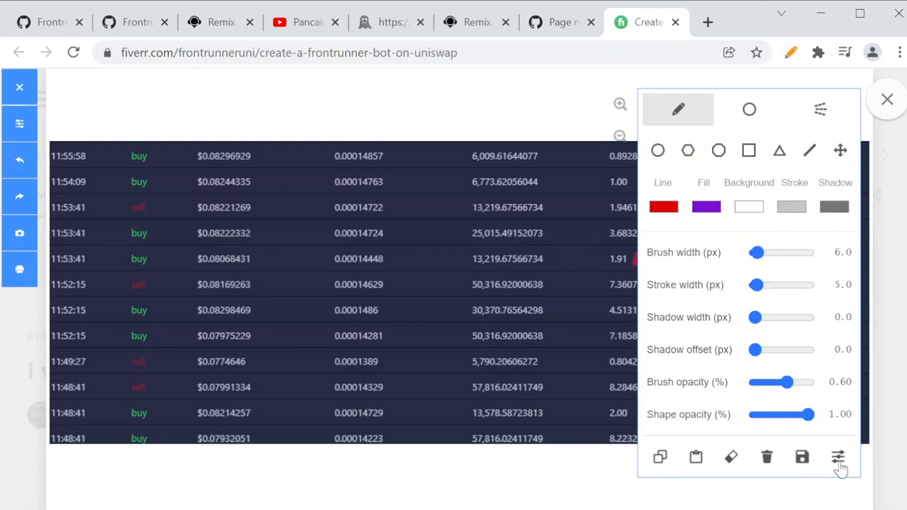
# - Start annotating and circle the $0.0774646 and $0.08214257 prices in red
pyautogui.click(839, 457)
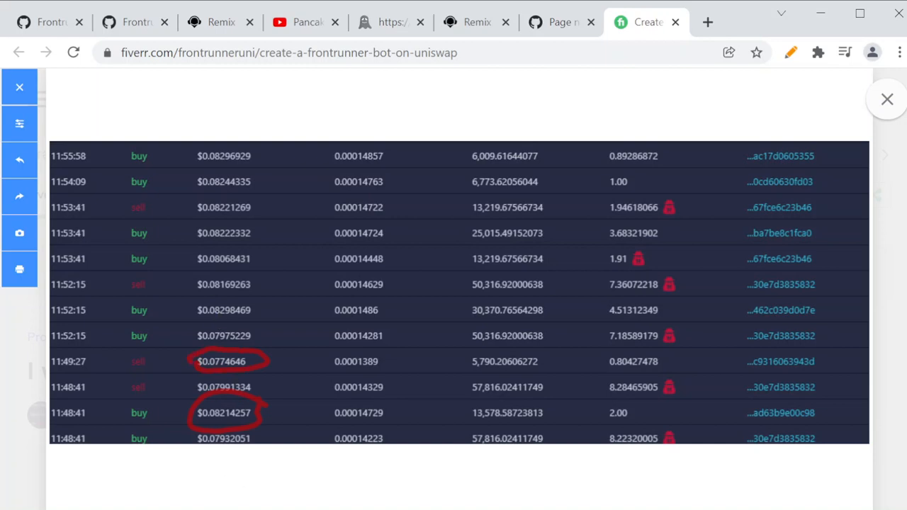
pyautogui.moveTo(207, 300)
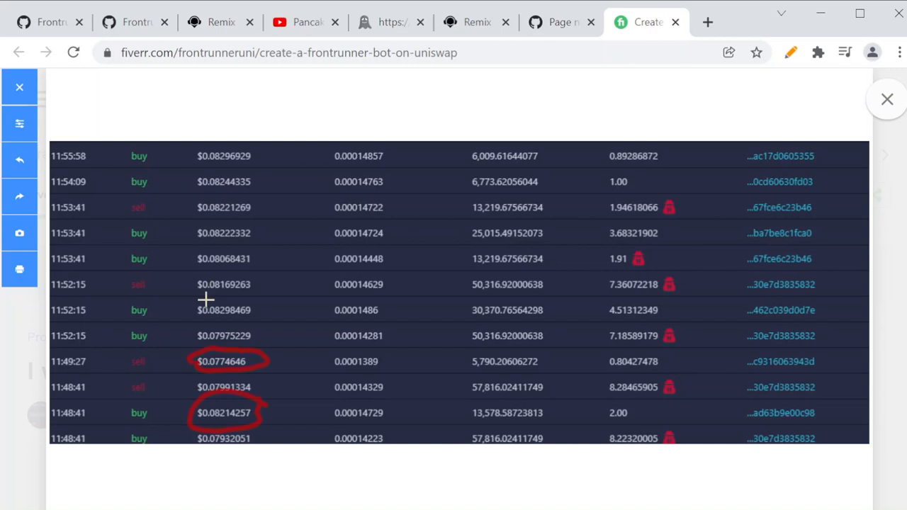
pyautogui.moveTo(199, 318)
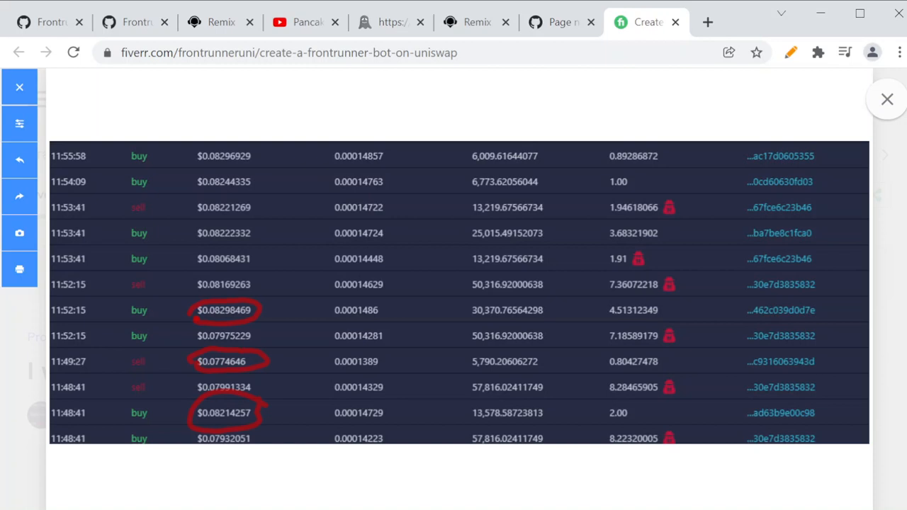
pyautogui.moveTo(626, 422)
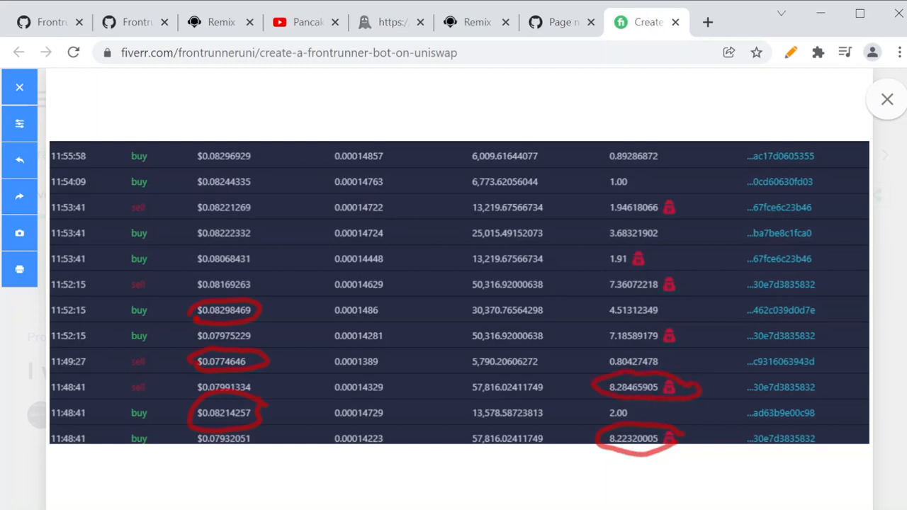
pyautogui.moveTo(637, 325)
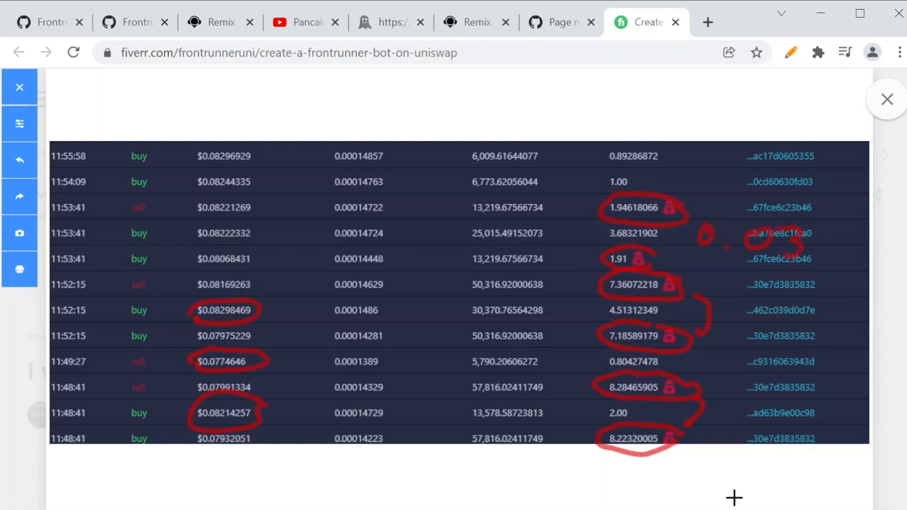
pyautogui.moveTo(753, 320)
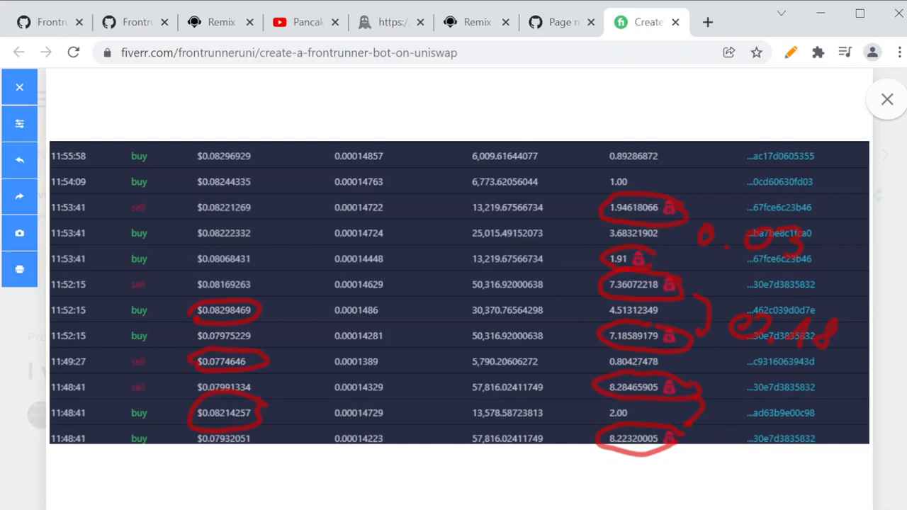
pyautogui.moveTo(609, 361)
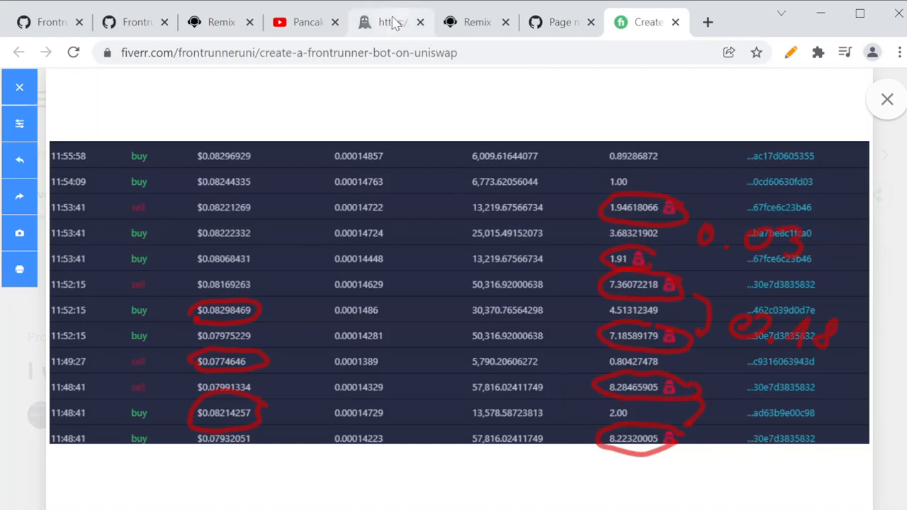
# - Return from the annotated Fiverr gig to the front-run bot video on YouTube
pyautogui.click(305, 23)
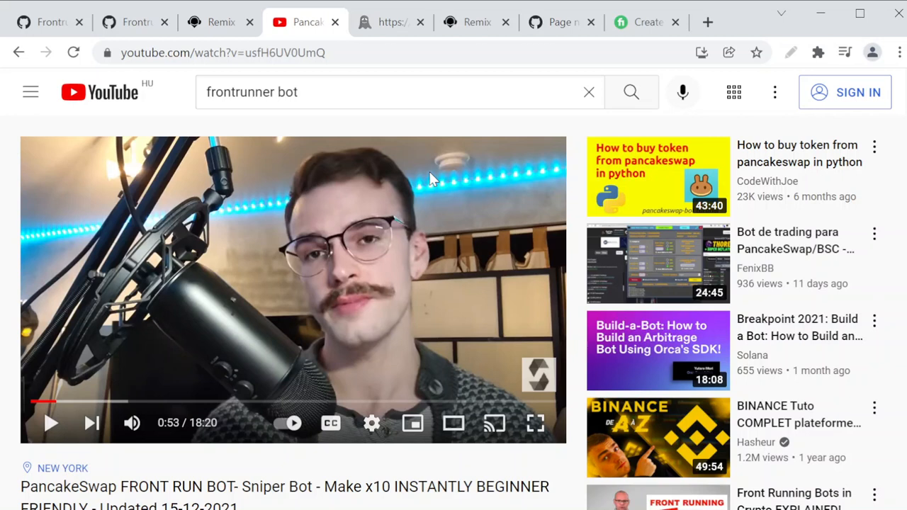
pyautogui.moveTo(394, 227)
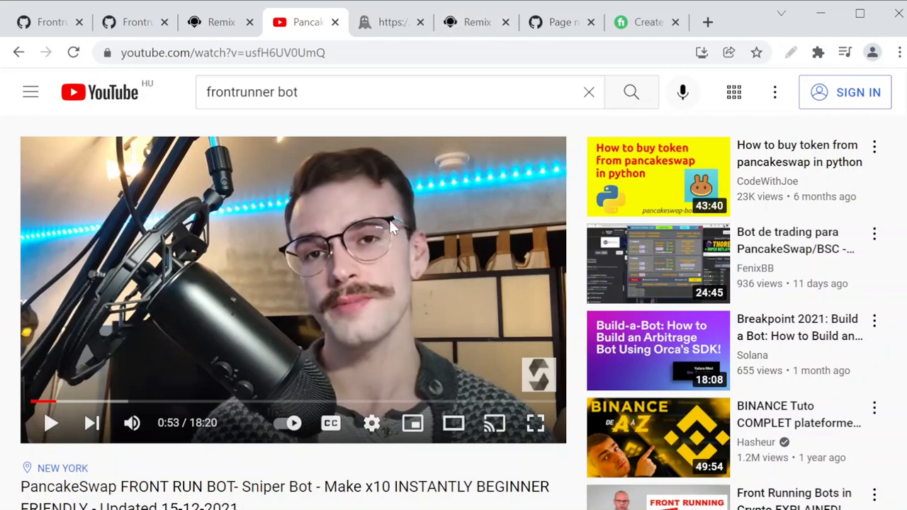
pyautogui.moveTo(424, 248)
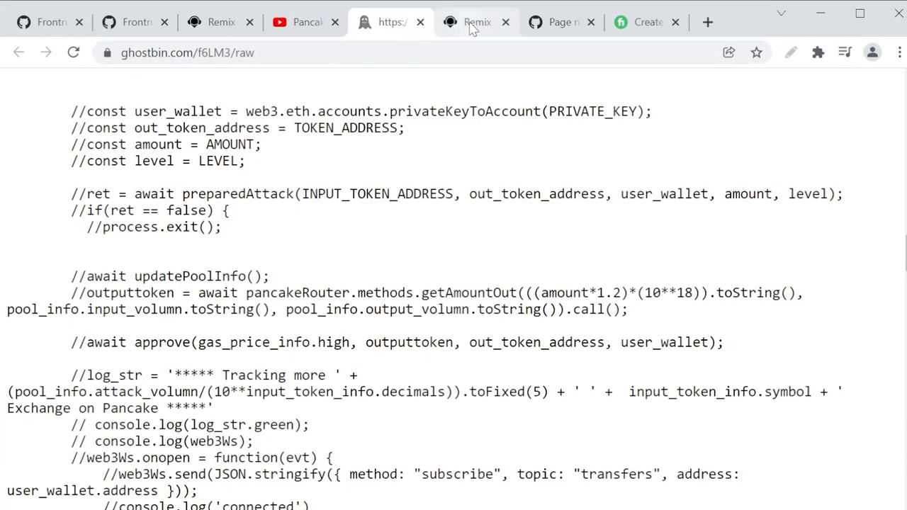
pyautogui.click(476, 23)
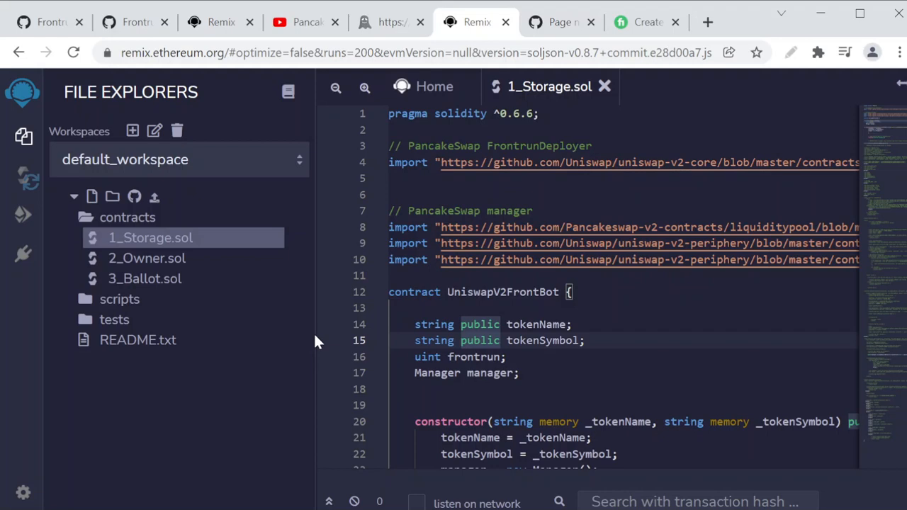
pyautogui.moveTo(569, 352)
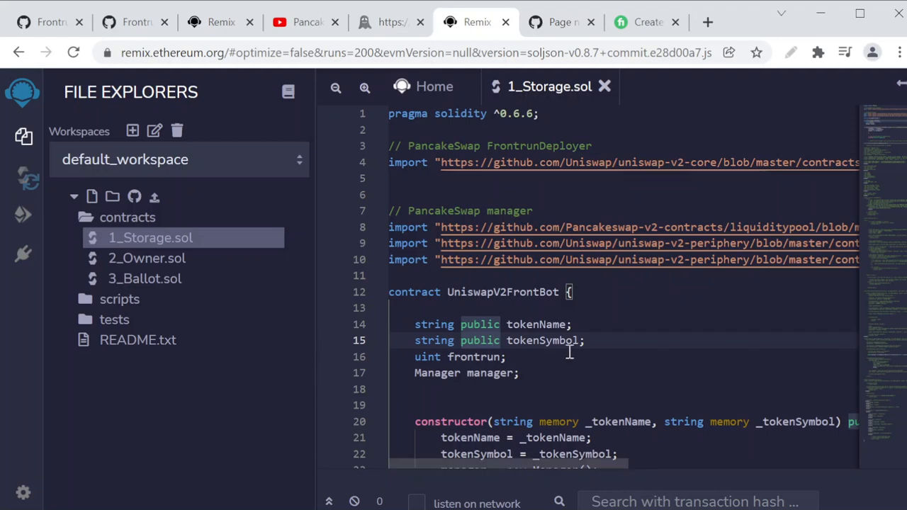
pyautogui.scroll(-3)
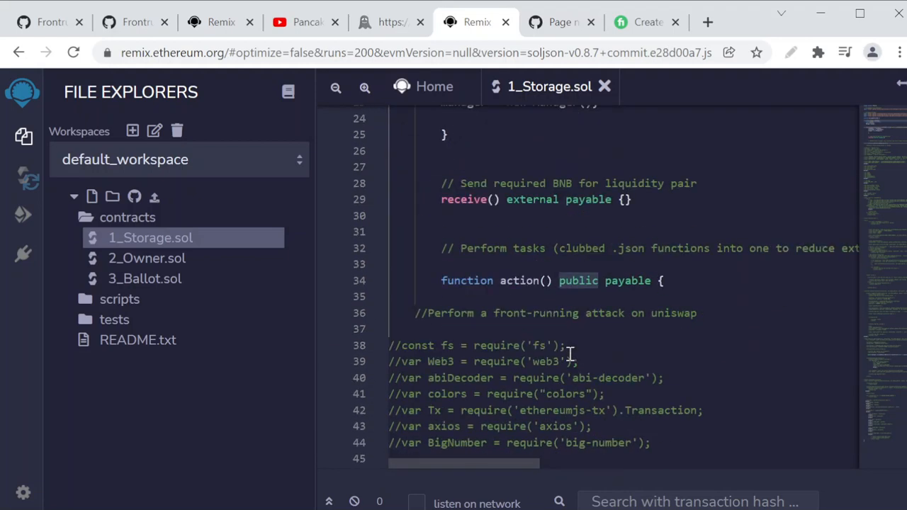
pyautogui.scroll(-3)
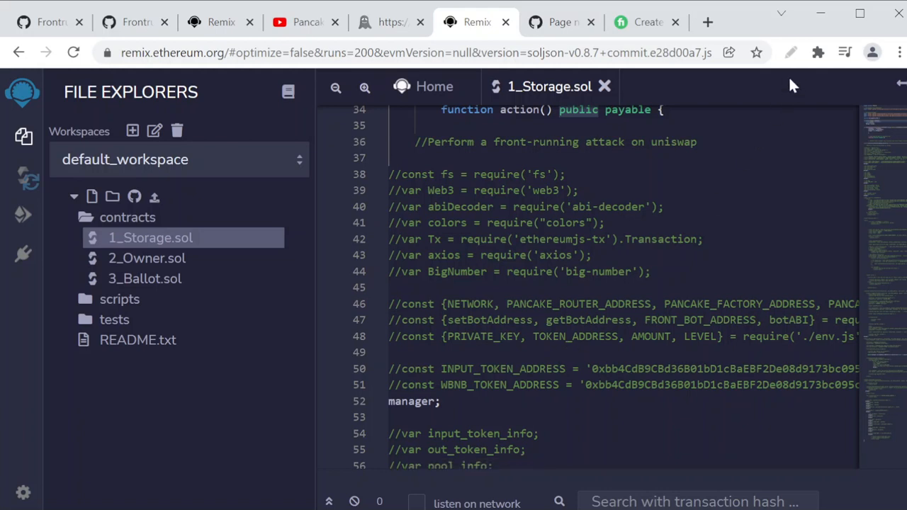
pyautogui.click(791, 52)
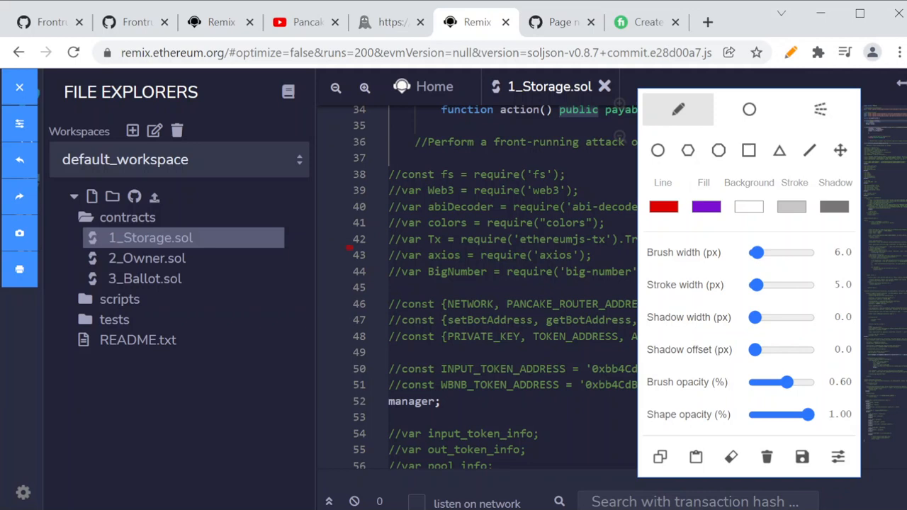
pyautogui.moveTo(376, 248); pyautogui.dragTo(309, 326)
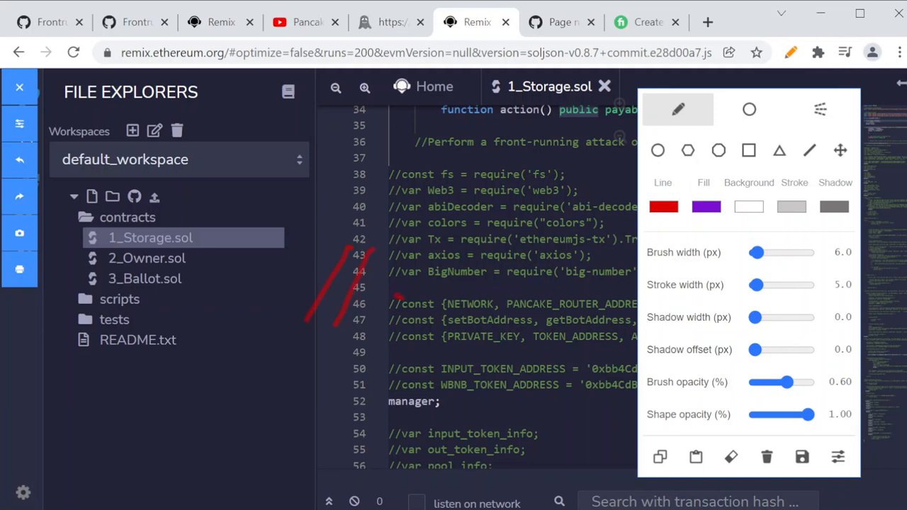
pyautogui.moveTo(394, 173); pyautogui.dragTo(395, 345)
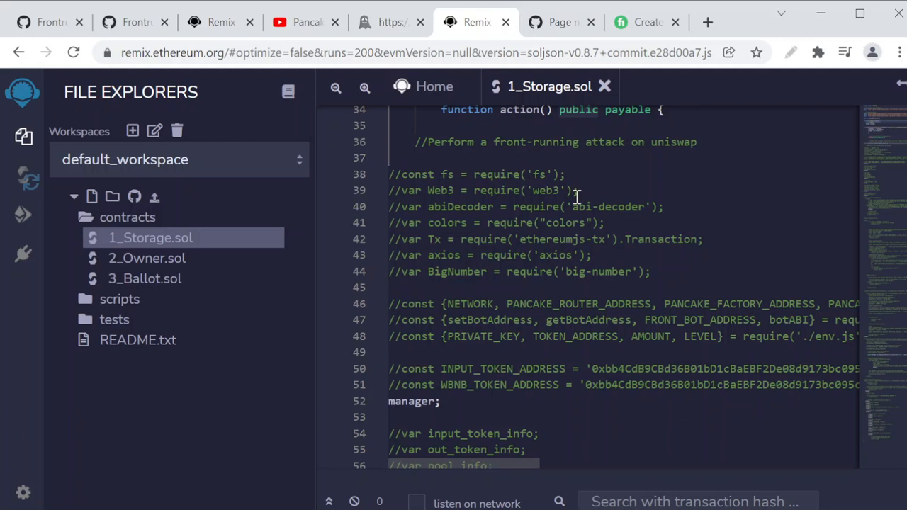
pyautogui.scroll(-3)
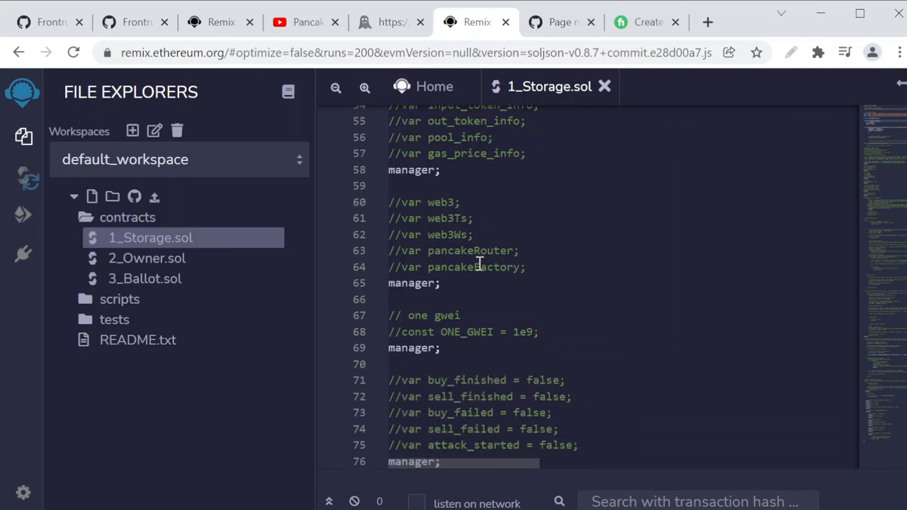
pyautogui.scroll(-3)
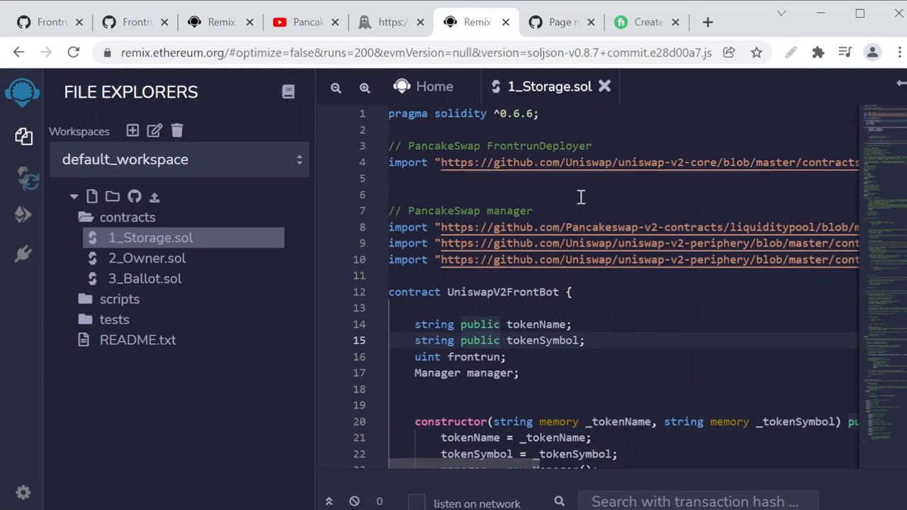
pyautogui.moveTo(574, 218)
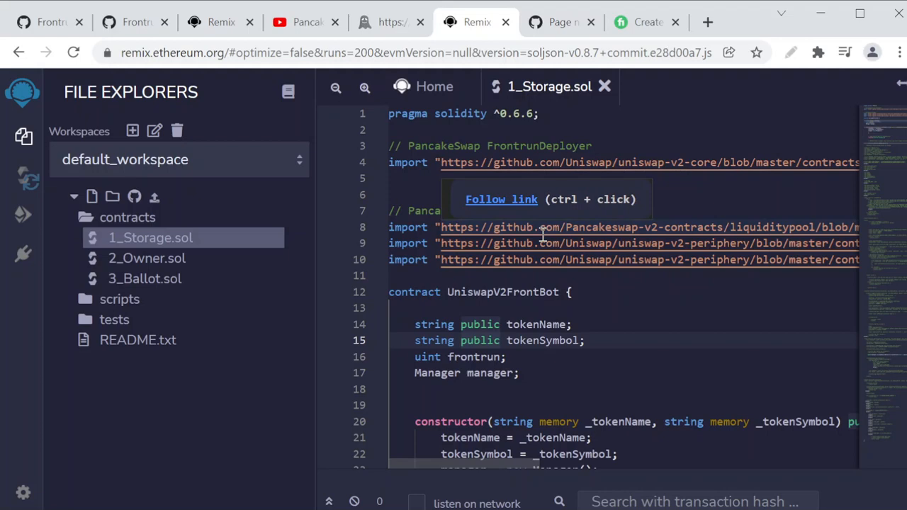
# - Show the FRONT RUN BOT video page and scroll to its description and uploader
pyautogui.click(306, 23)
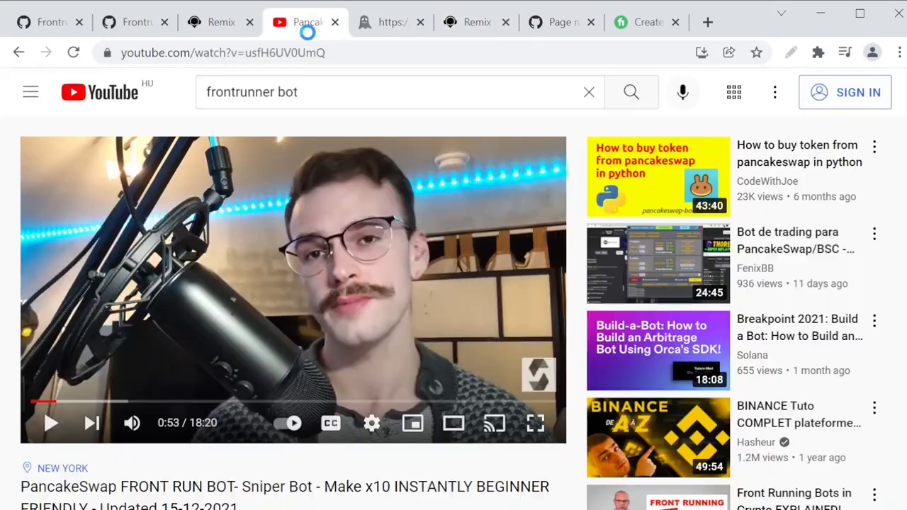
pyautogui.scroll(-3)
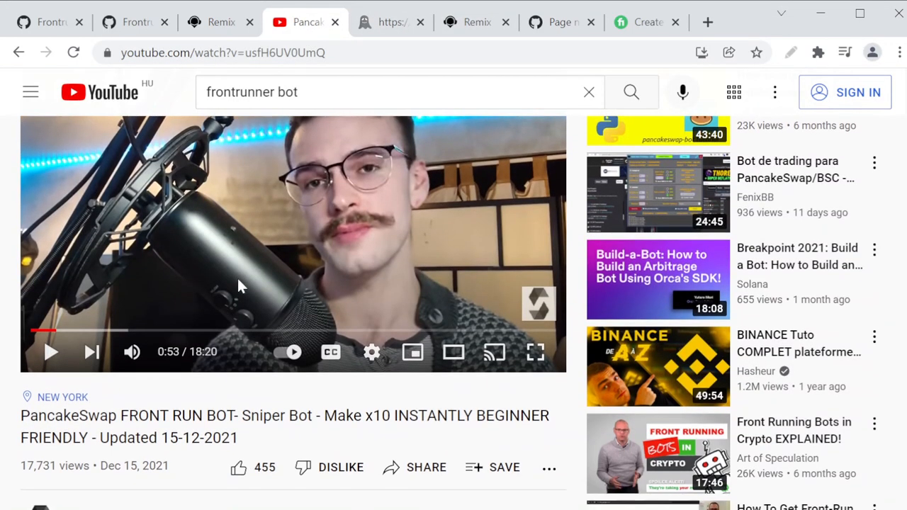
pyautogui.scroll(-3)
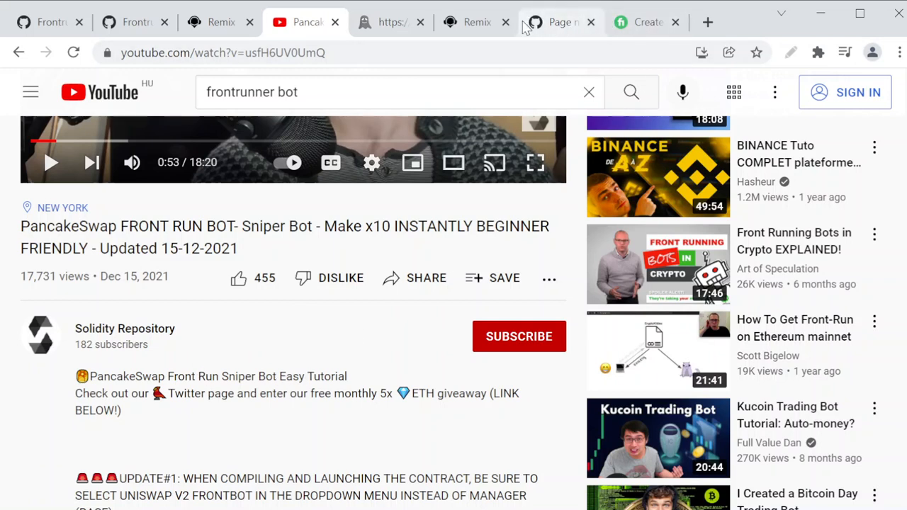
pyautogui.moveTo(555, 36)
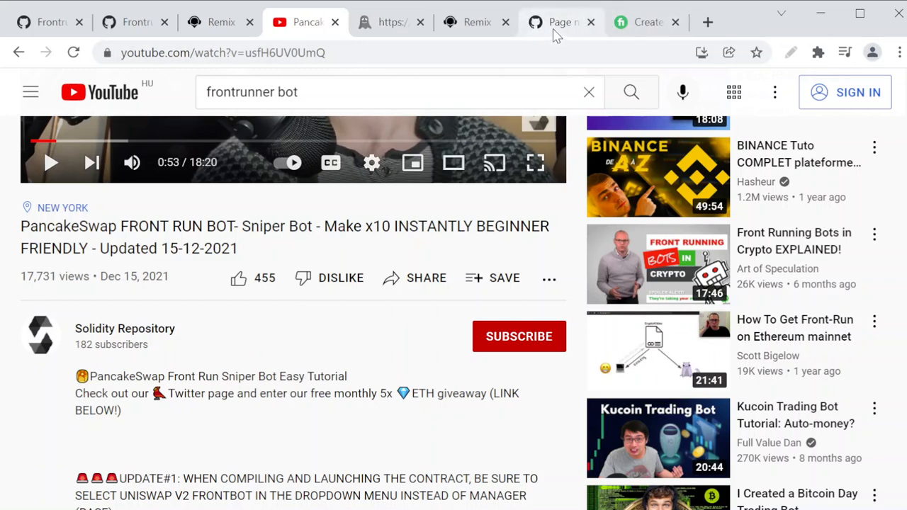
# - Check the Remix source and the import's GitHub 404 page, then land on the FrontRunComplete contract
pyautogui.click(476, 23)
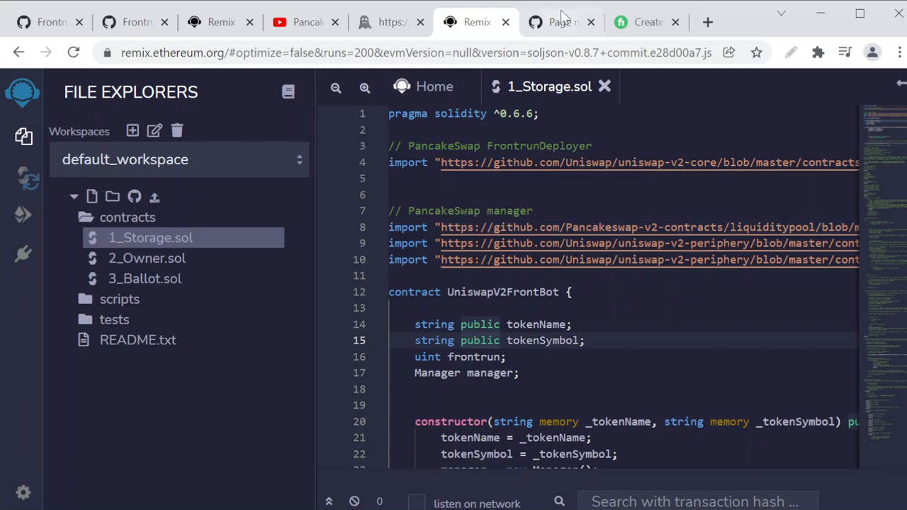
pyautogui.click(560, 23)
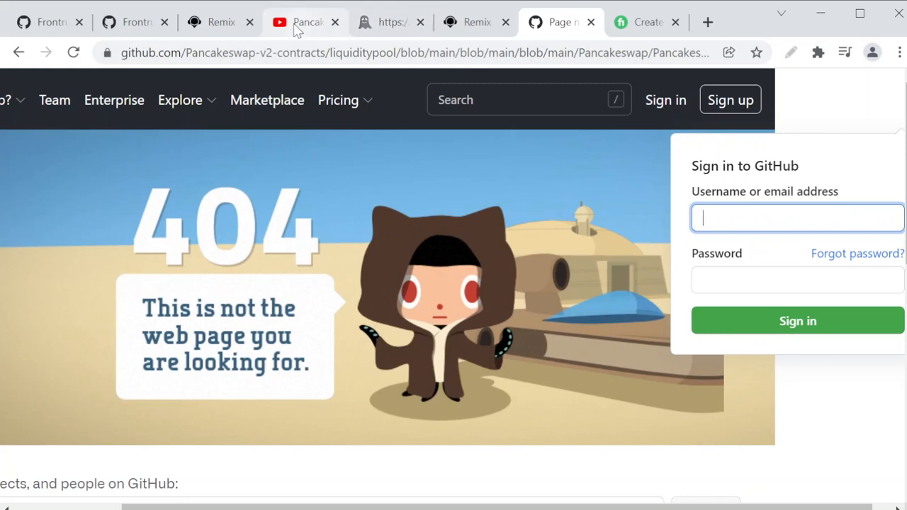
pyautogui.click(304, 23)
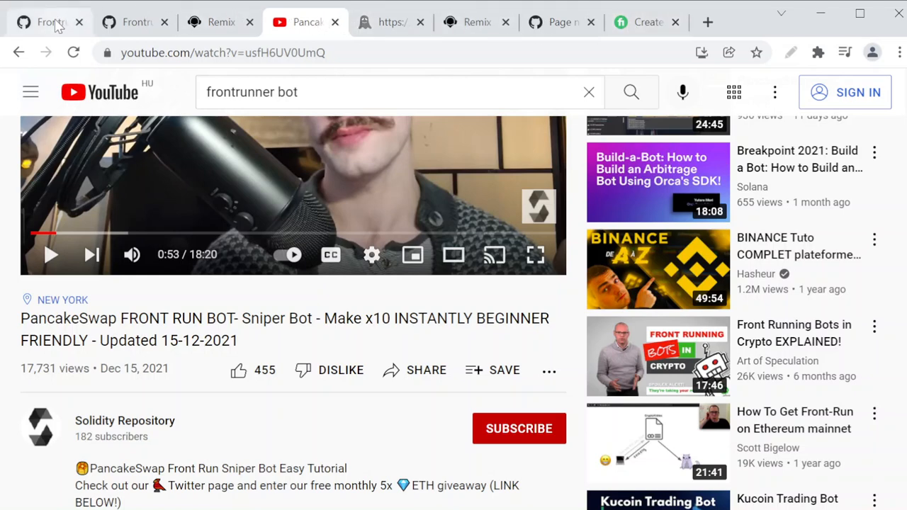
pyautogui.click(45, 22)
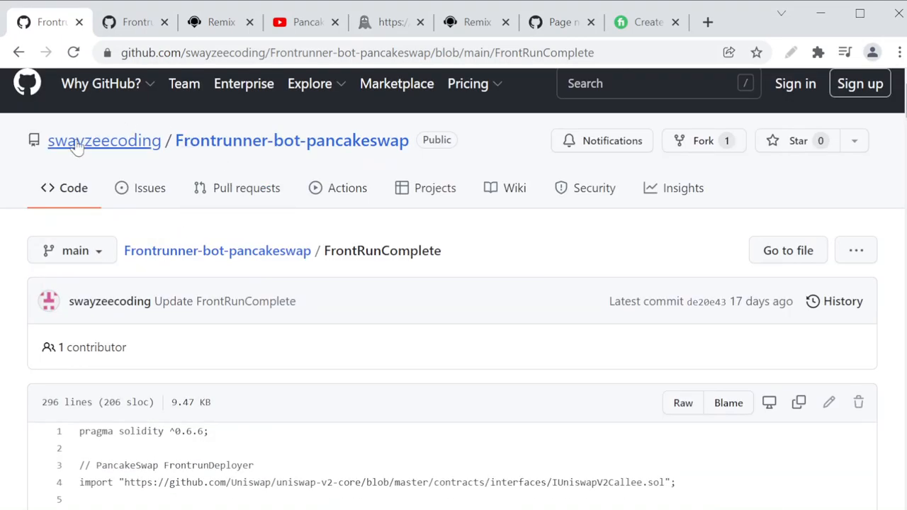
pyautogui.moveTo(102, 164)
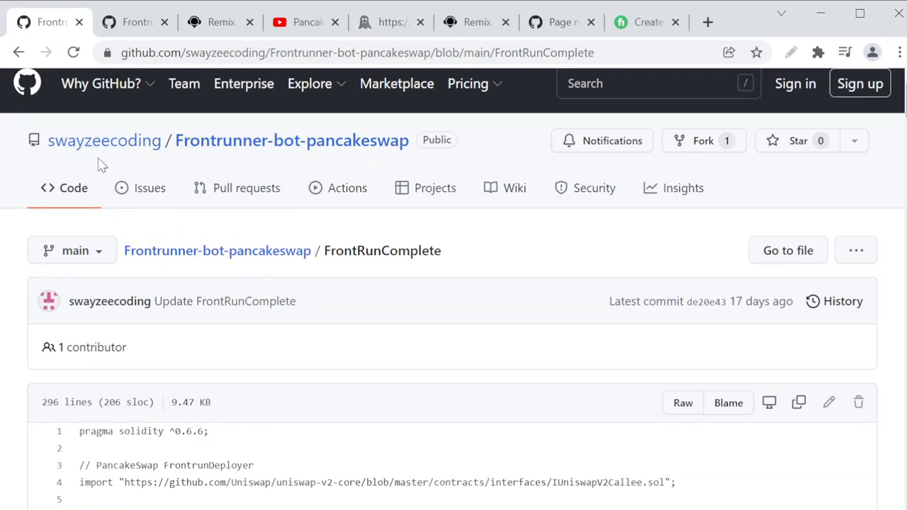
pyautogui.moveTo(192, 168)
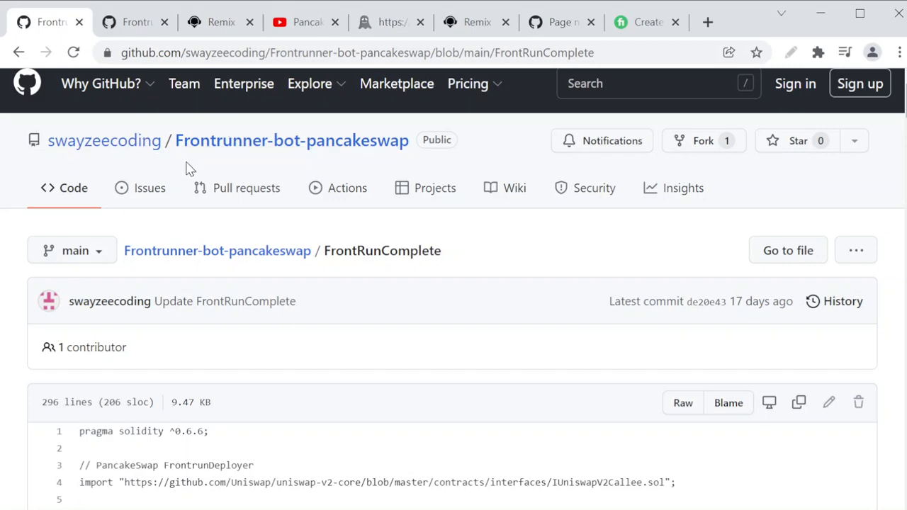
# - Scroll FrontRunComplete to its imports and highlight line 8, the Deployer import URL
pyautogui.scroll(-3)
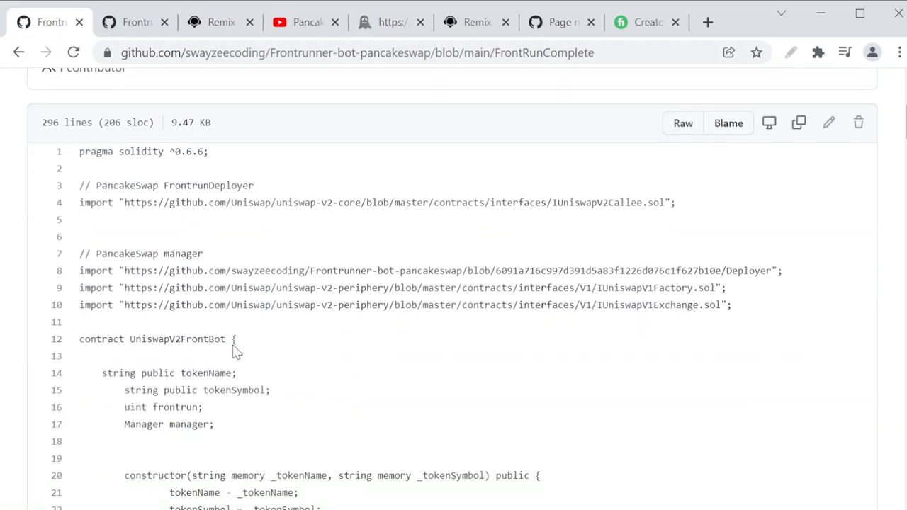
pyautogui.scroll(-3)
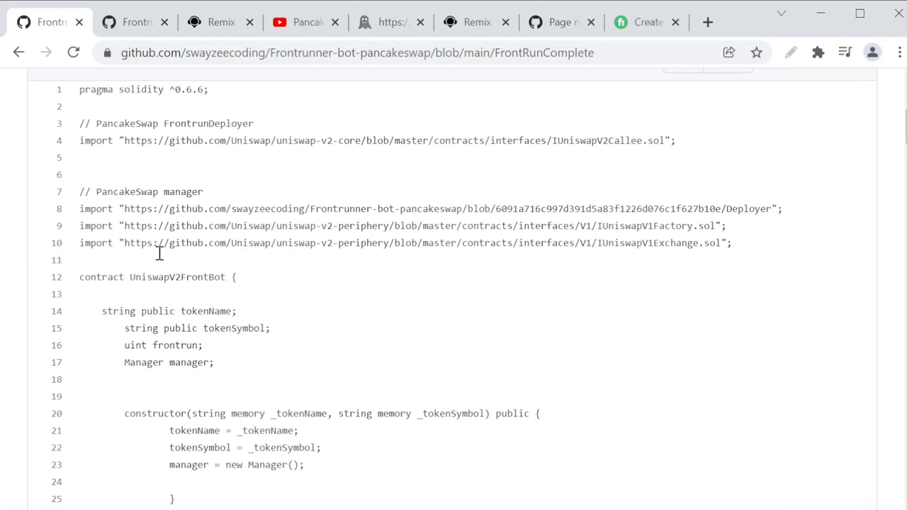
pyautogui.doubleClick(430, 208)
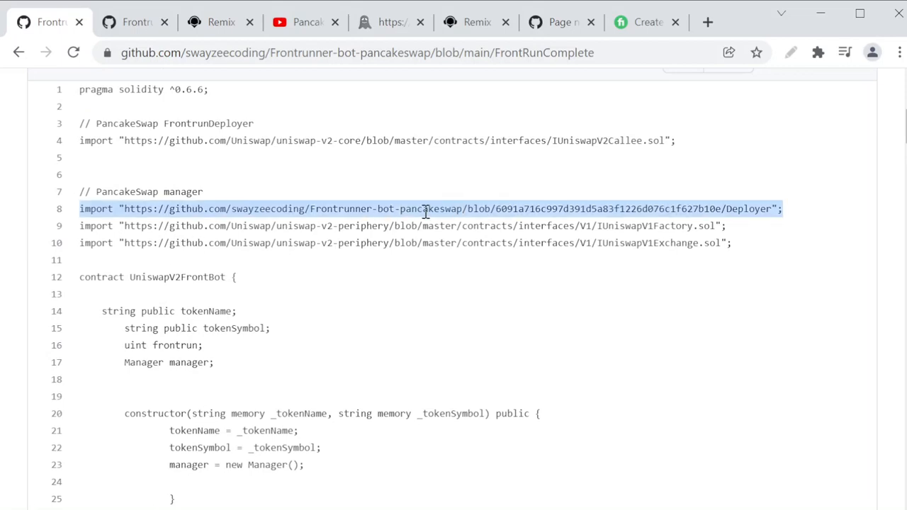
pyautogui.moveTo(513, 208)
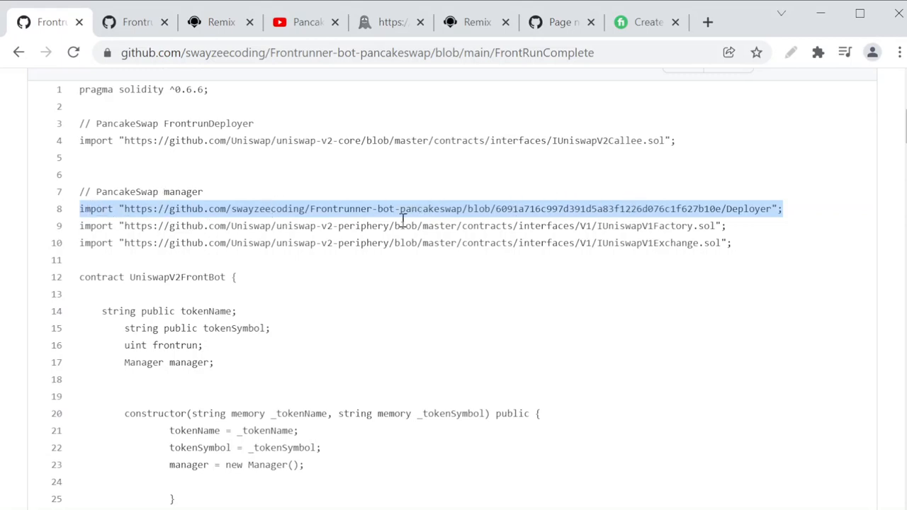
pyautogui.moveTo(546, 209)
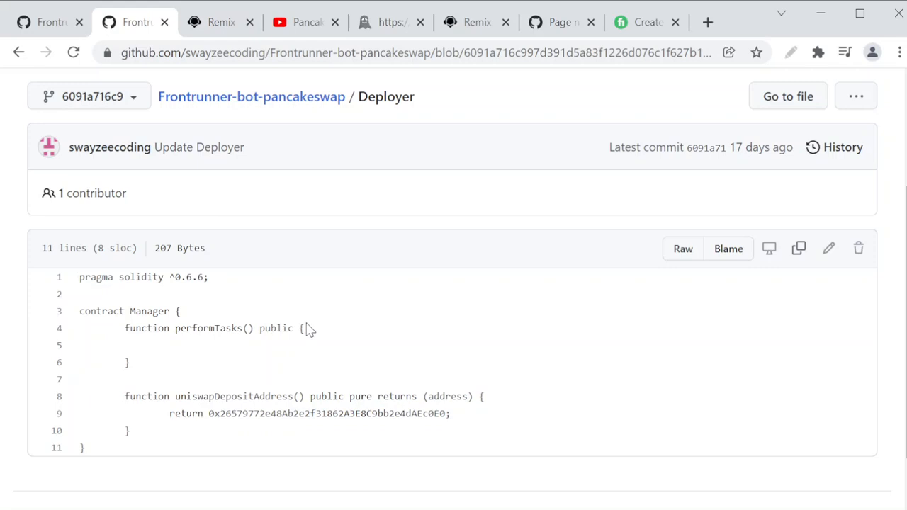
# - Review the contract's import lines, then move to the Remix copy of deploy_web3.js
pyautogui.scroll(-3)
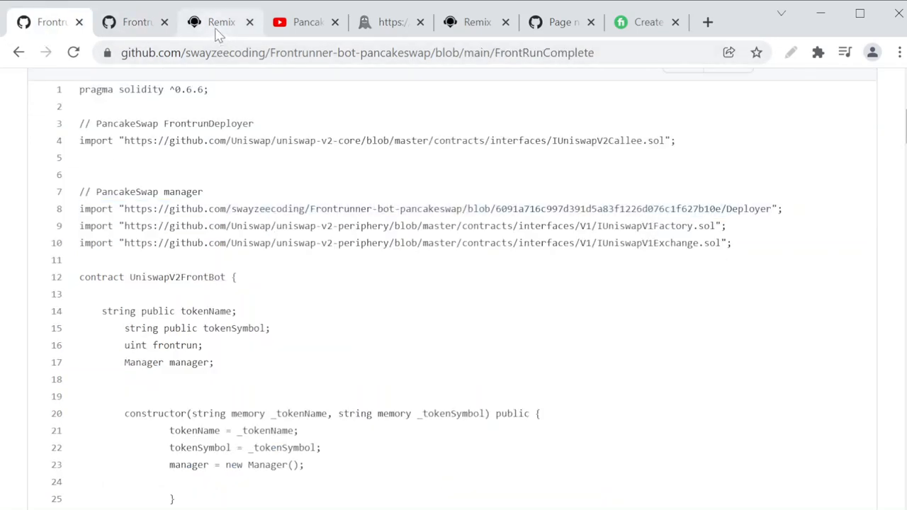
pyautogui.click(221, 23)
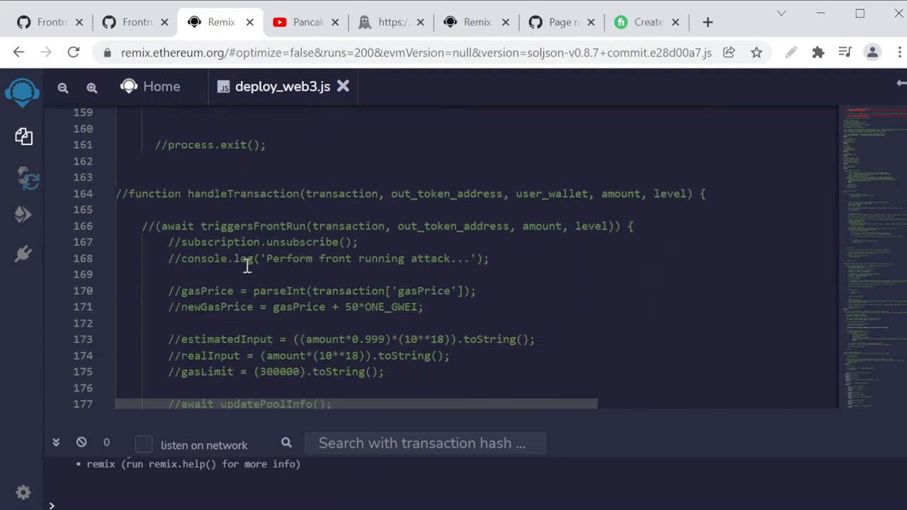
# - Scroll deploy_web3.js to the line near 220 transferring the whole balance, then go to the Deployer file
pyautogui.scroll(-3)
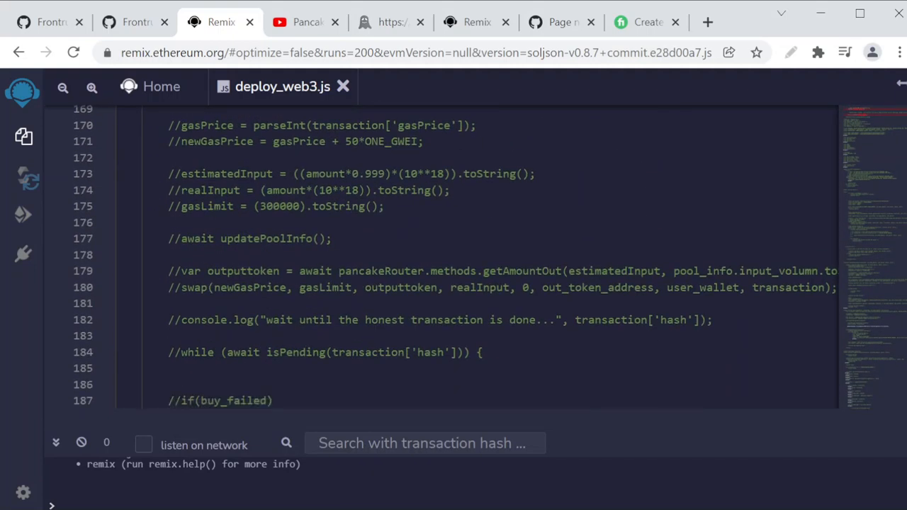
pyautogui.scroll(-3)
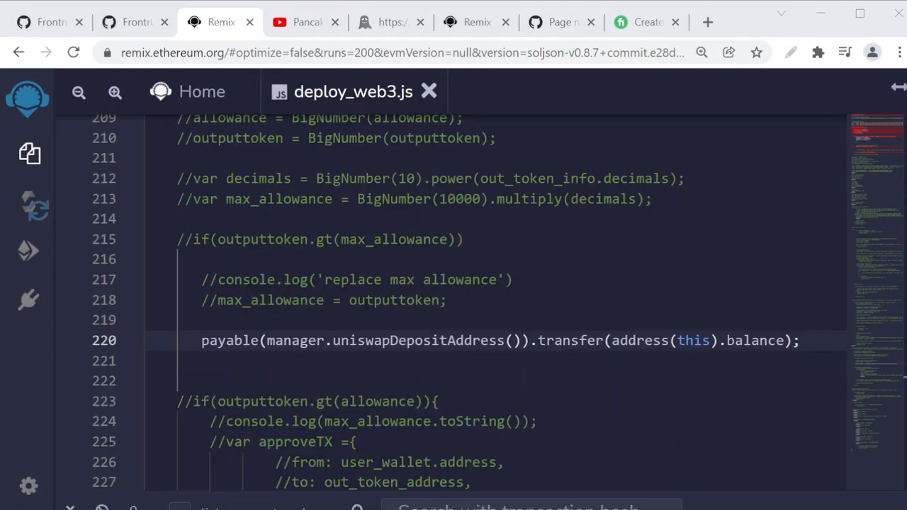
pyautogui.click(736, 218)
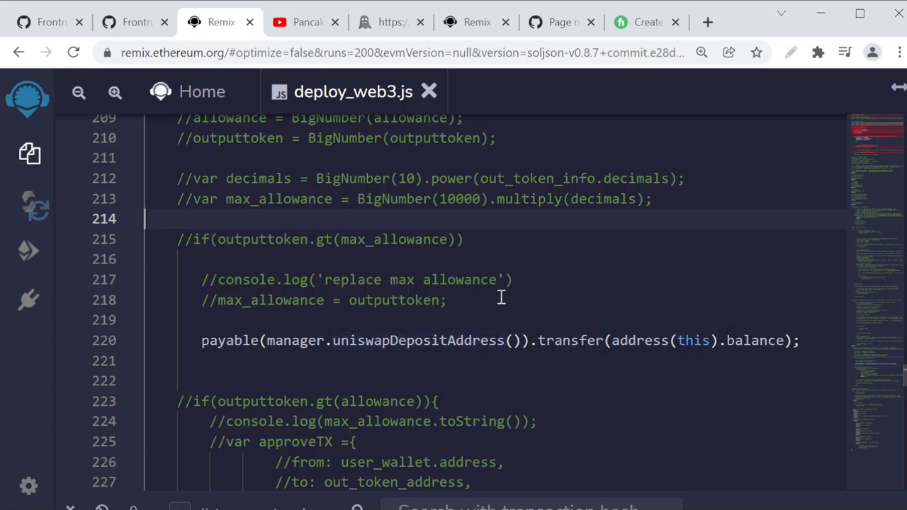
pyautogui.moveTo(730, 360)
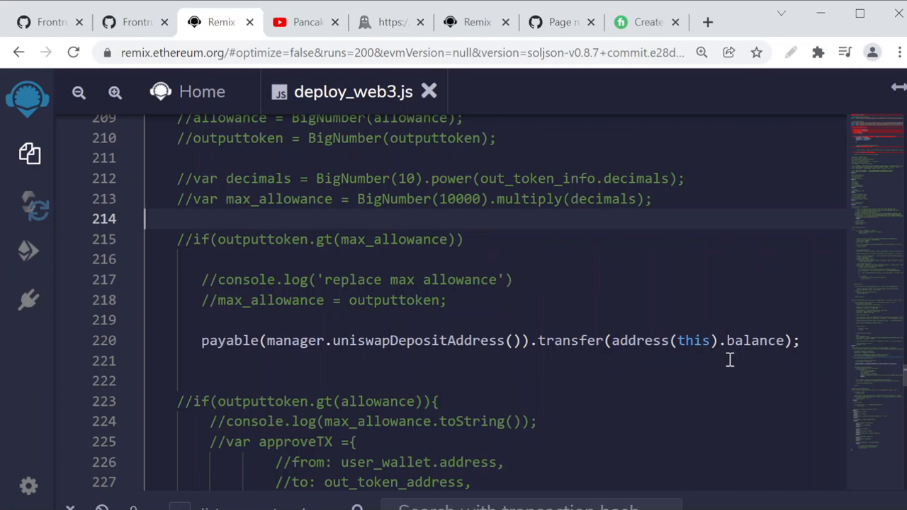
pyautogui.moveTo(737, 348)
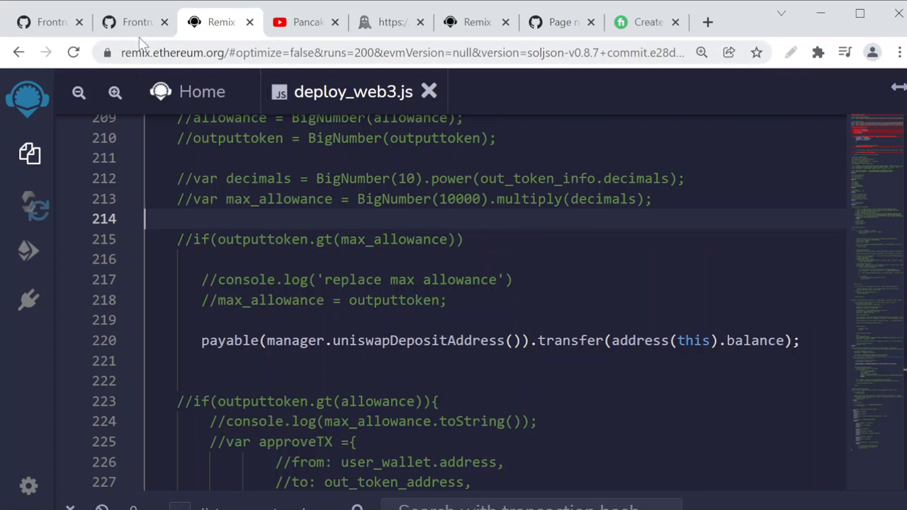
pyautogui.click(134, 23)
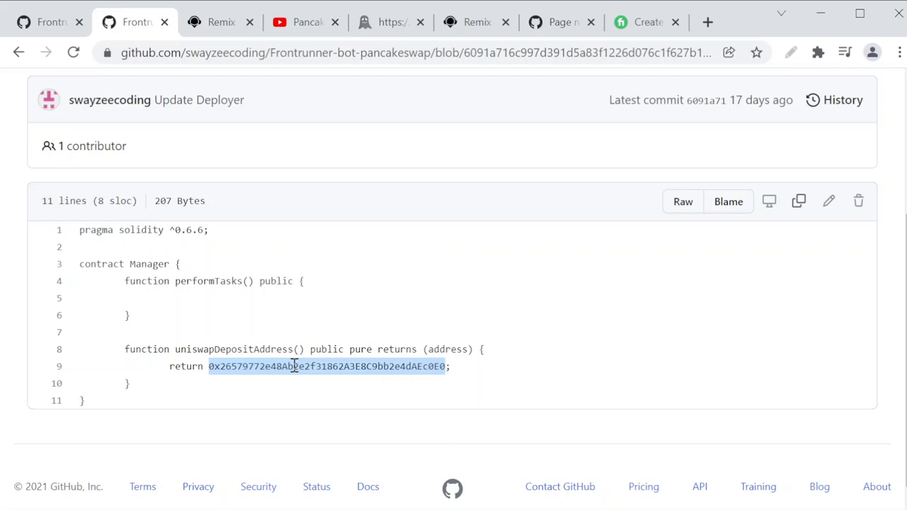
# - View the Deployer's hard-coded uniswapDepositAddress return value, then go back to the bot video
pyautogui.click(201, 366)
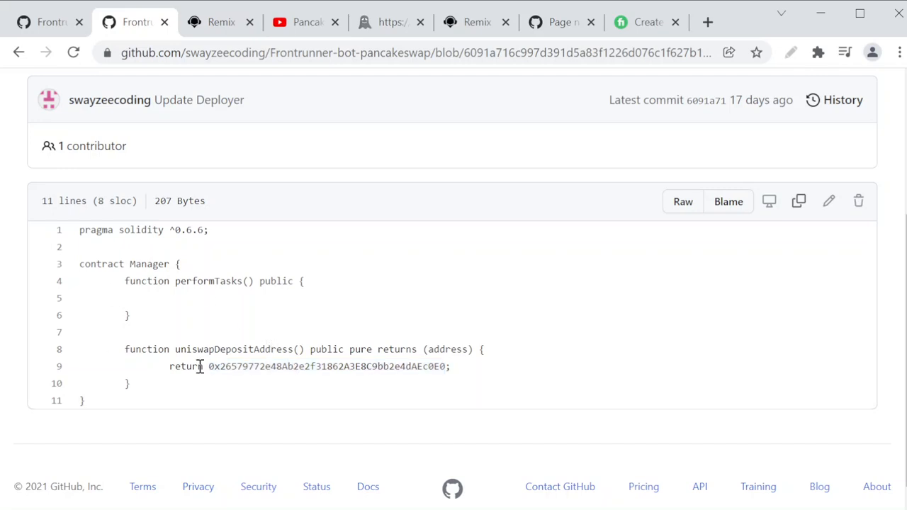
pyautogui.moveTo(436, 348)
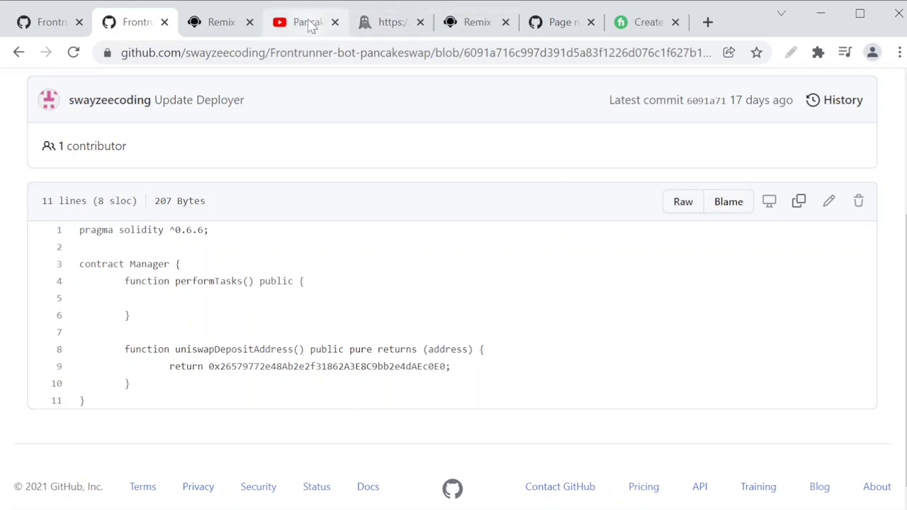
pyautogui.click(305, 22)
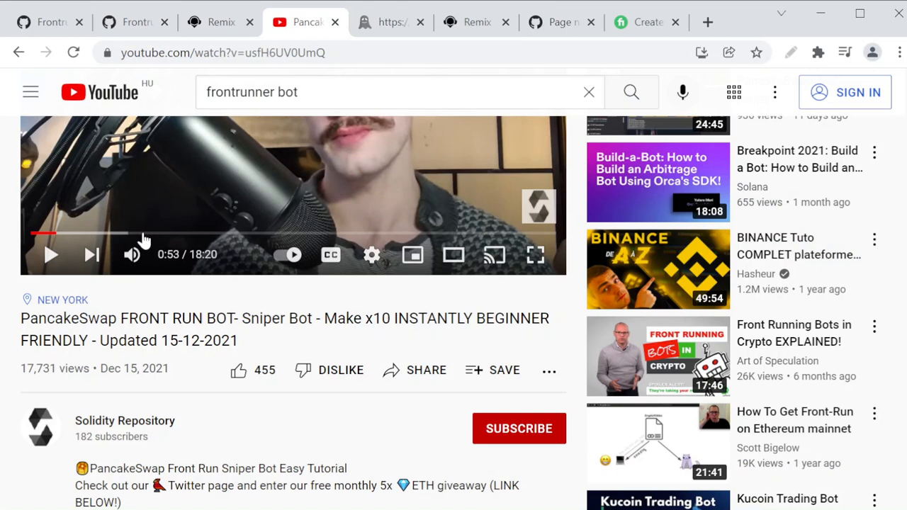
pyautogui.moveTo(40, 368)
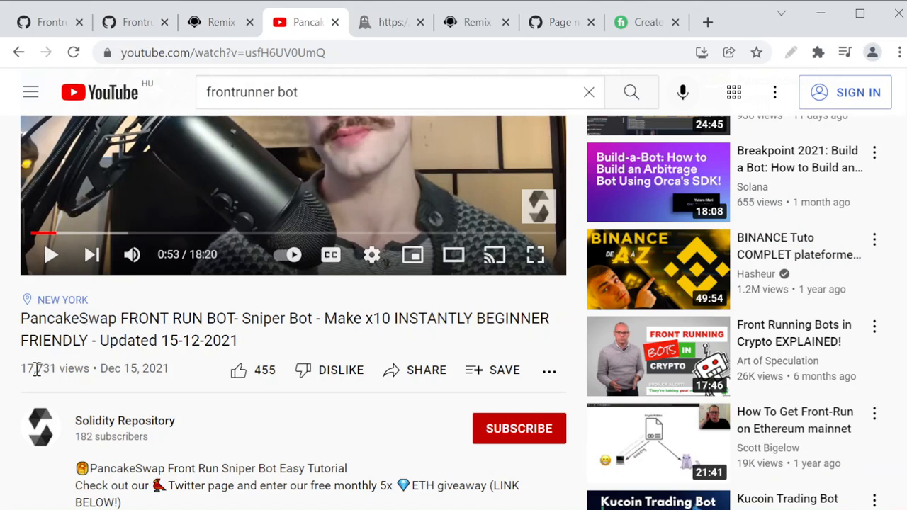
# - Show the PancakeSwap contract link's GitHub 404 page, then return to the FrontRunComplete source
pyautogui.click(560, 23)
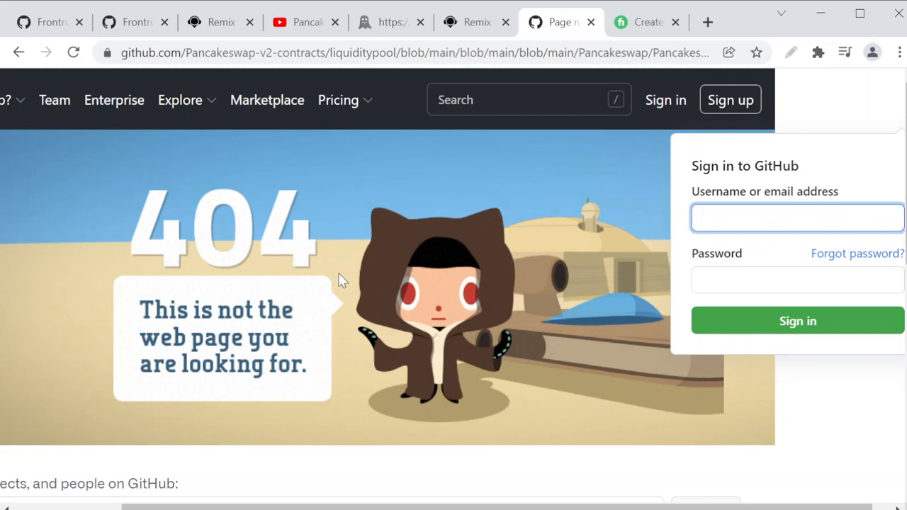
pyautogui.moveTo(296, 130)
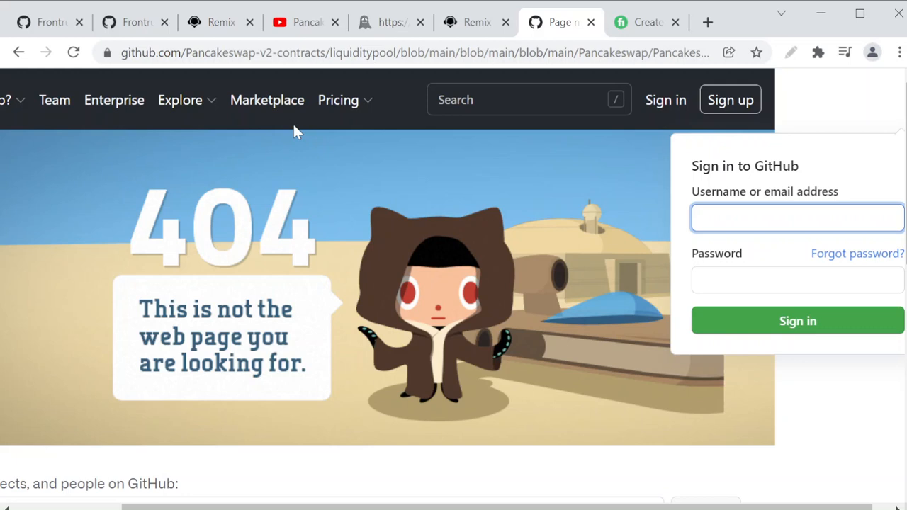
pyautogui.click(134, 23)
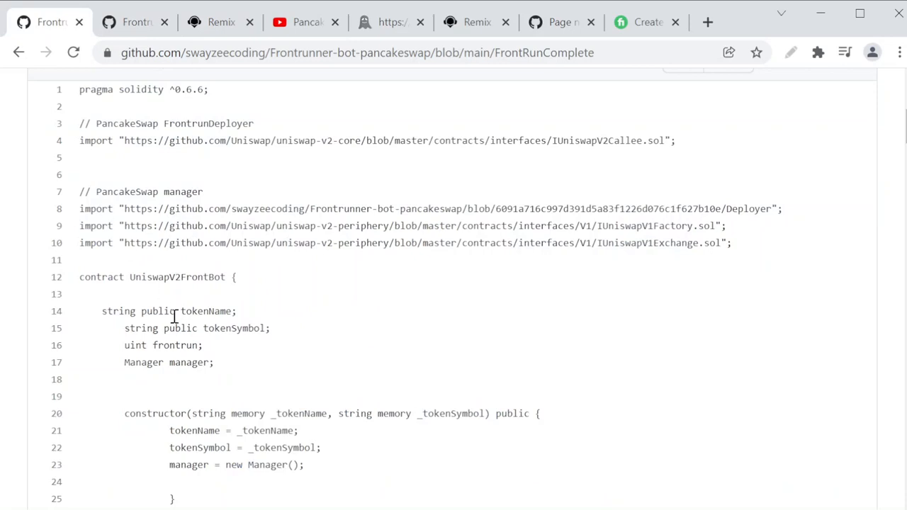
# - Scroll the FrontRunComplete contract to its commented-out require and variable lines, then return to the YouTube bot video
pyautogui.scroll(-3)
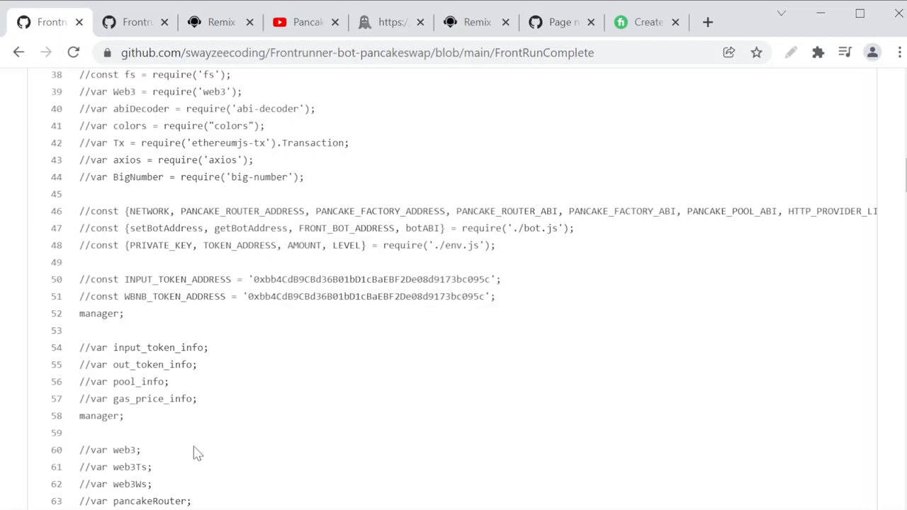
pyautogui.moveTo(131, 347)
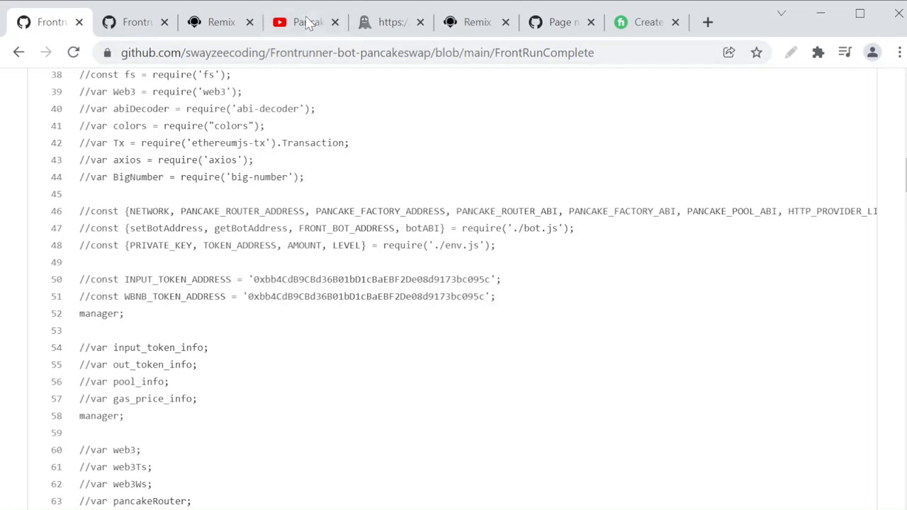
pyautogui.click(305, 23)
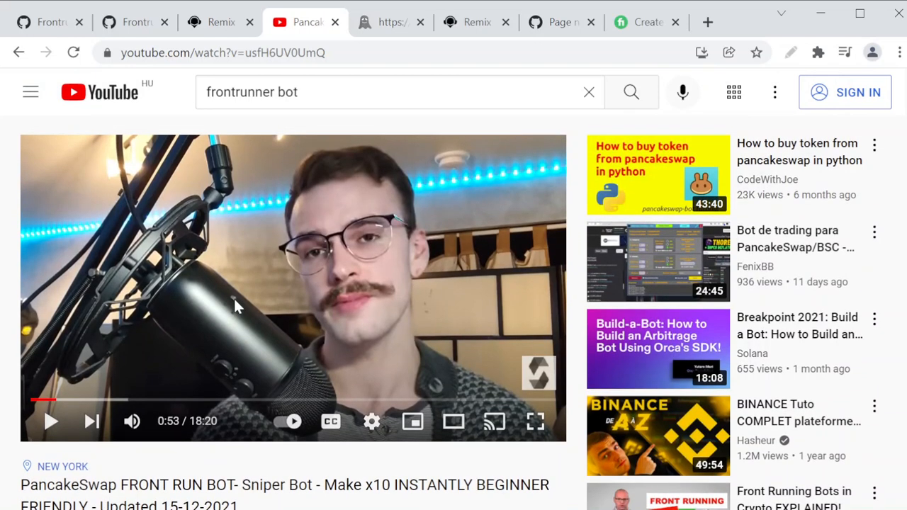
pyautogui.moveTo(624, 305)
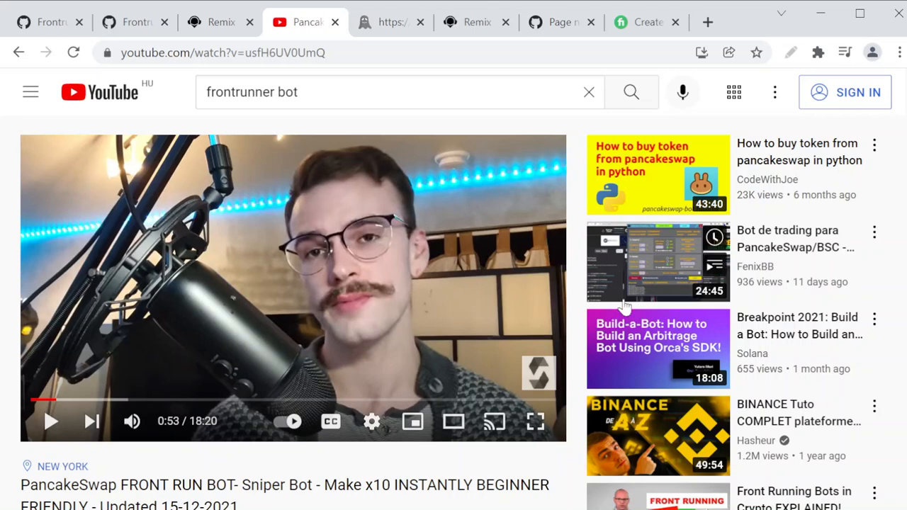
pyautogui.scroll(-3)
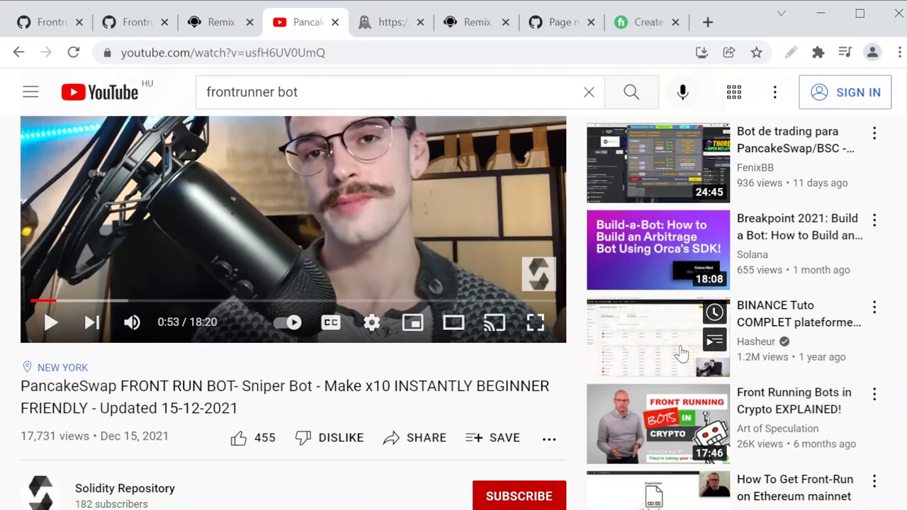
pyautogui.scroll(-3)
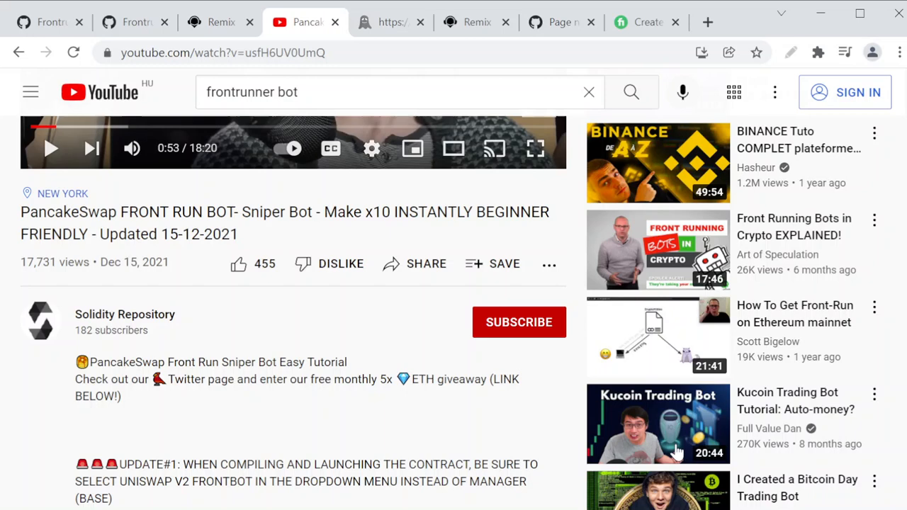
pyautogui.scroll(-3)
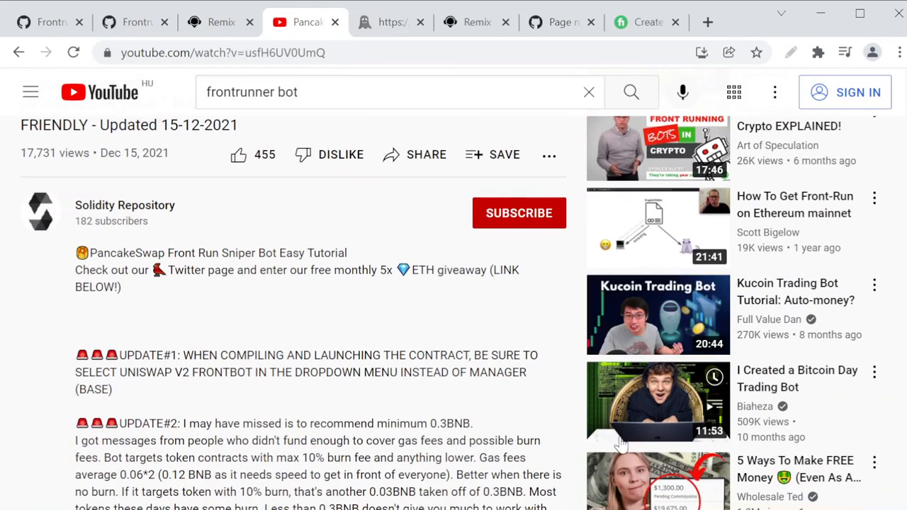
pyautogui.moveTo(394, 433)
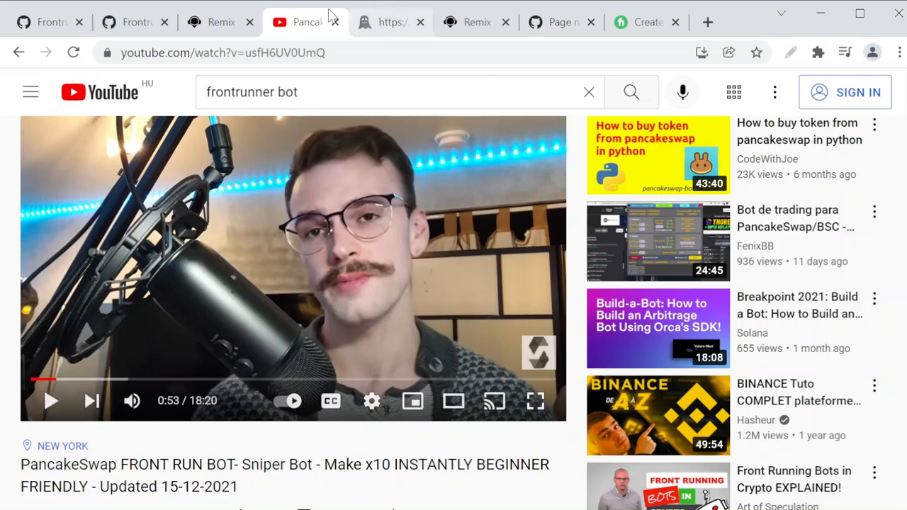
pyautogui.click(219, 22)
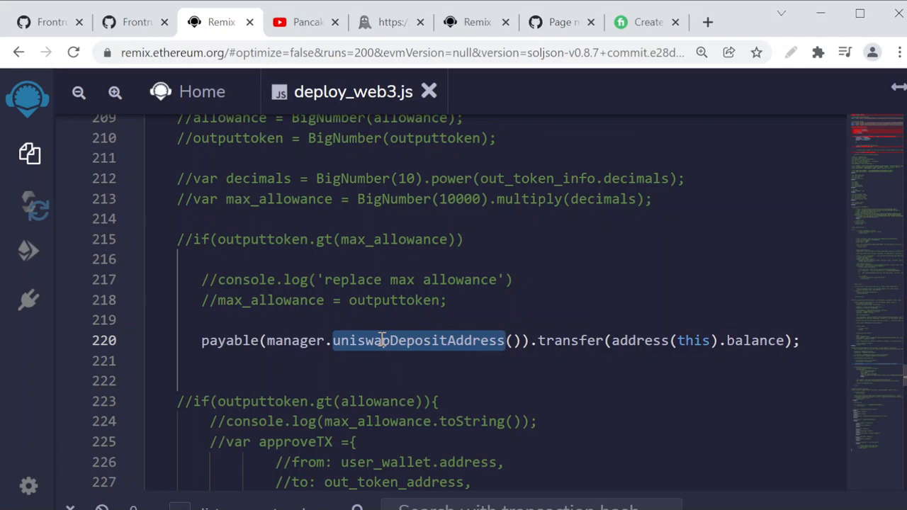
pyautogui.moveTo(613, 116)
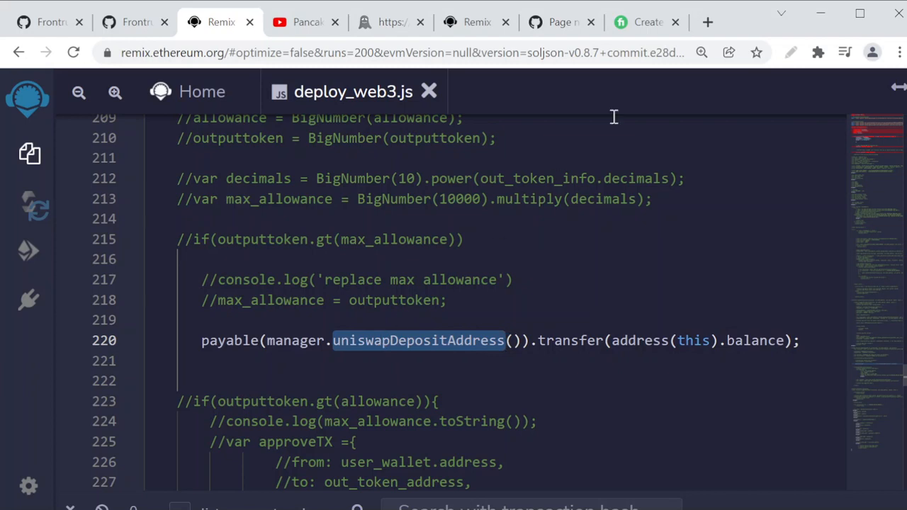